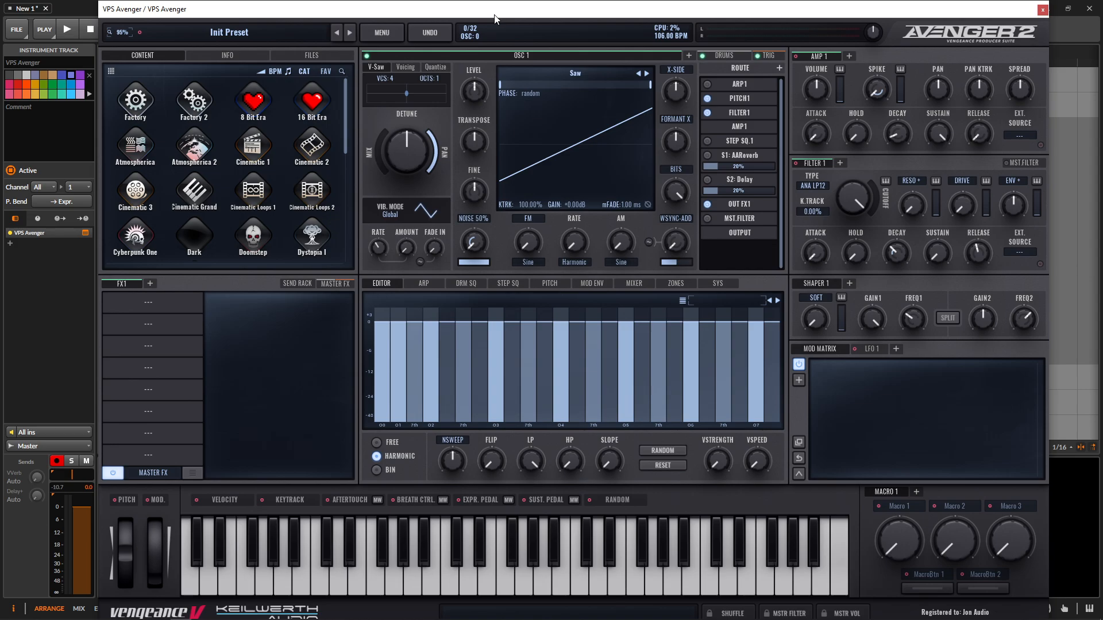
mouse_move(497, 72)
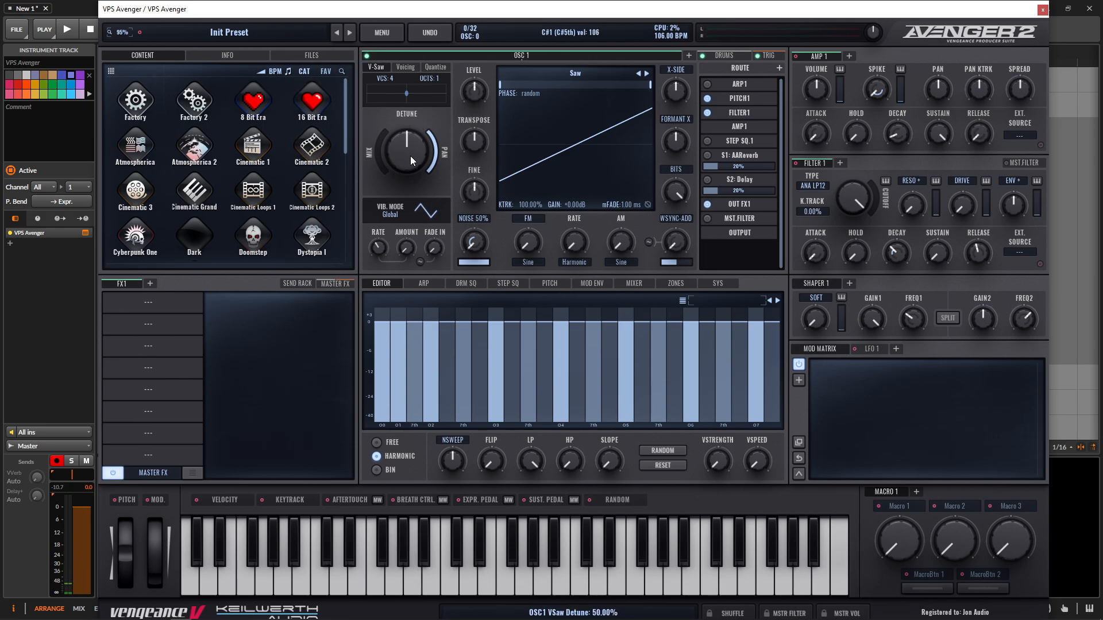
Raise the V-Saw detune and widen its stereo spread to 78% for a seven-voice supersaw.
drag(383, 176, 383, 183)
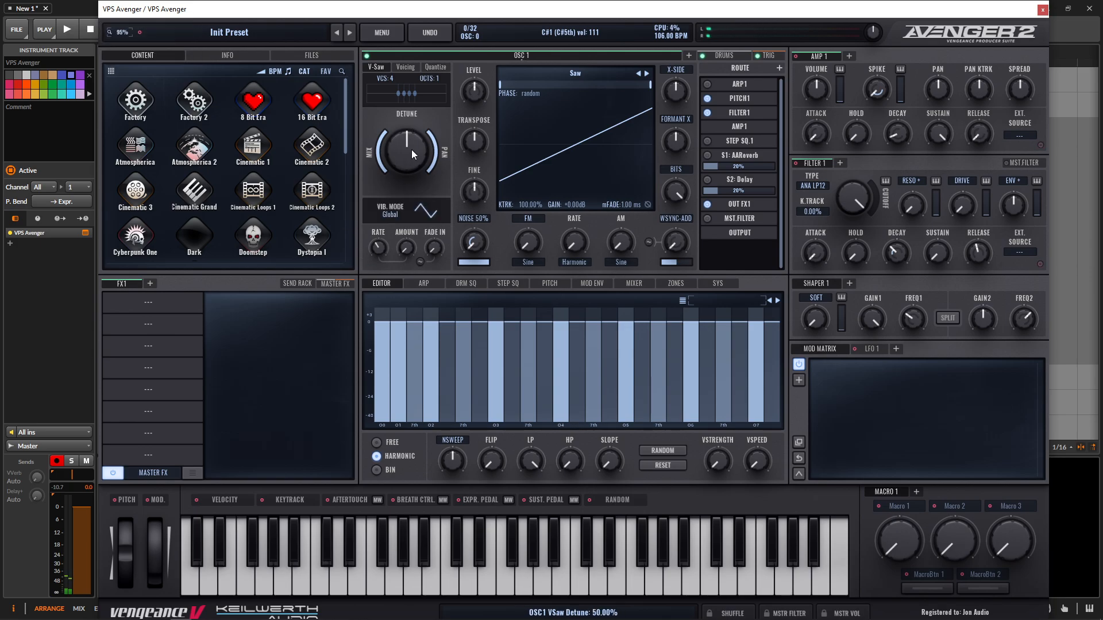
drag(407, 151, 407, 123)
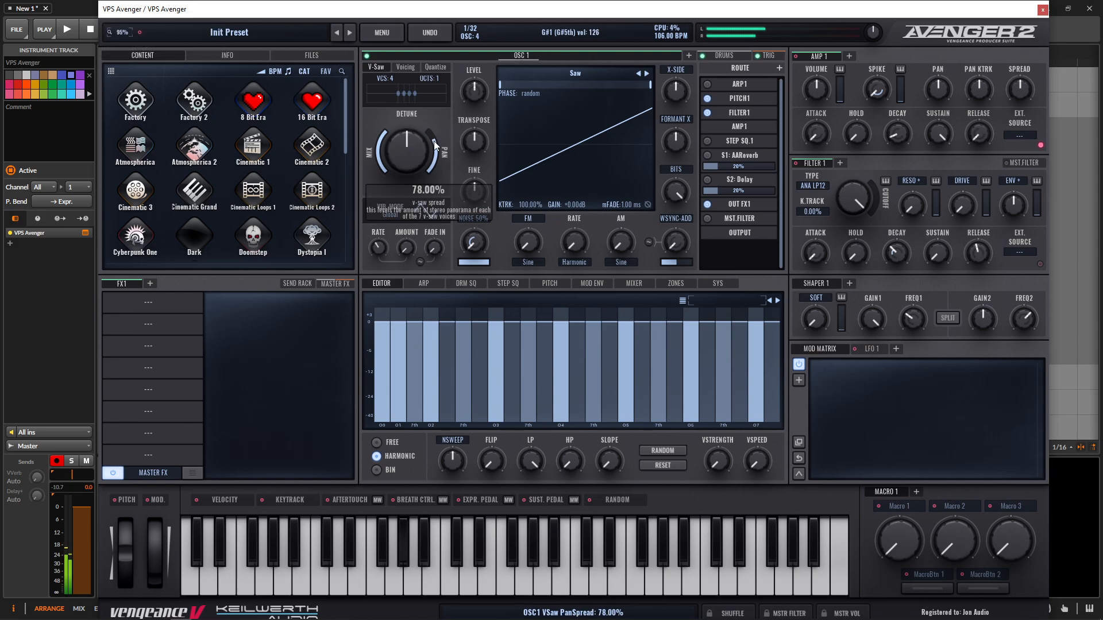
drag(404, 144, 419, 119)
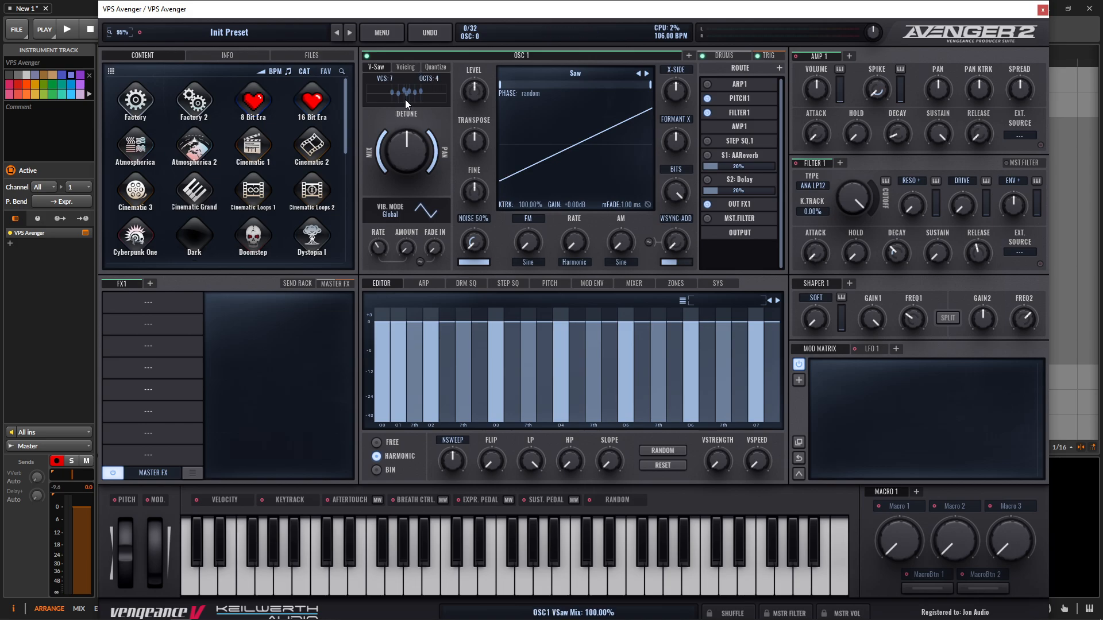
Initialize the patch to defaults and show the OSC 1 Chorder voicing page.
click(382, 32)
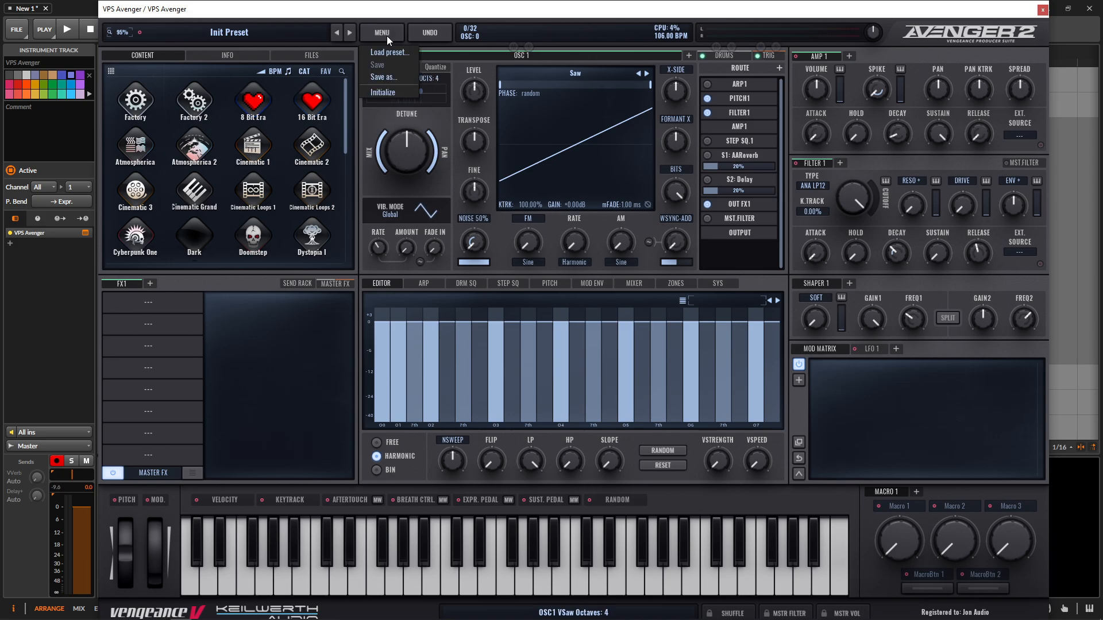
click(382, 92)
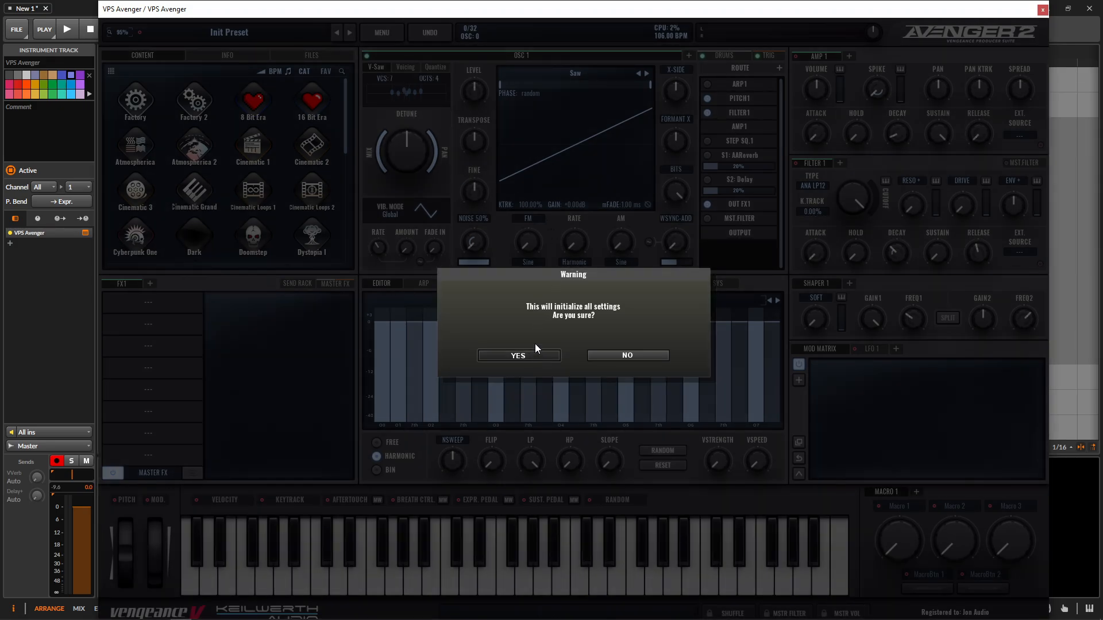
click(518, 355)
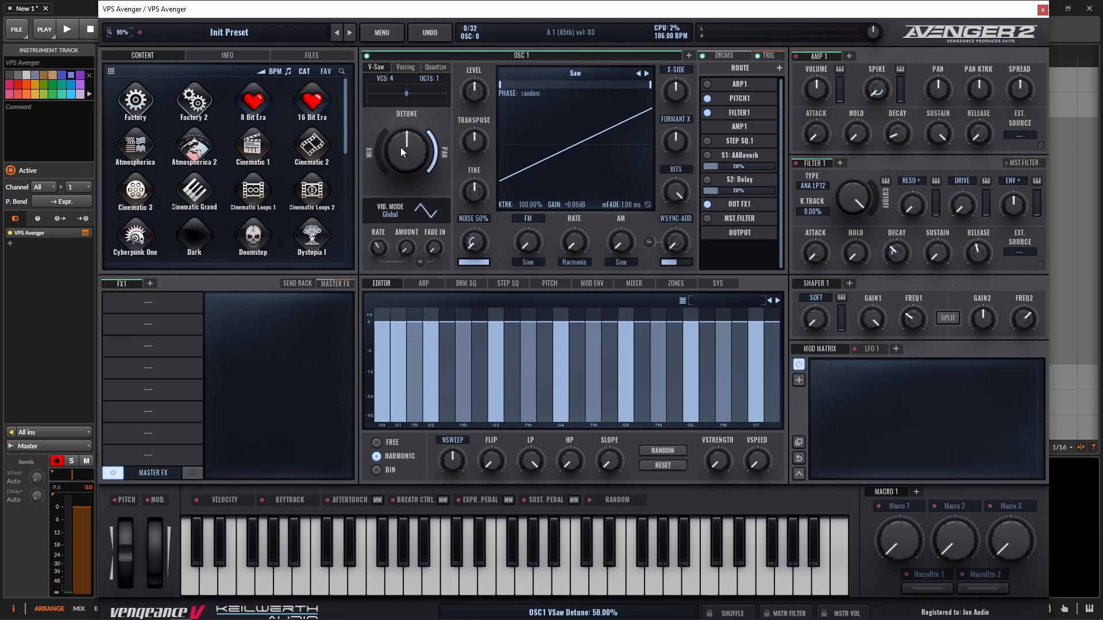
click(404, 66)
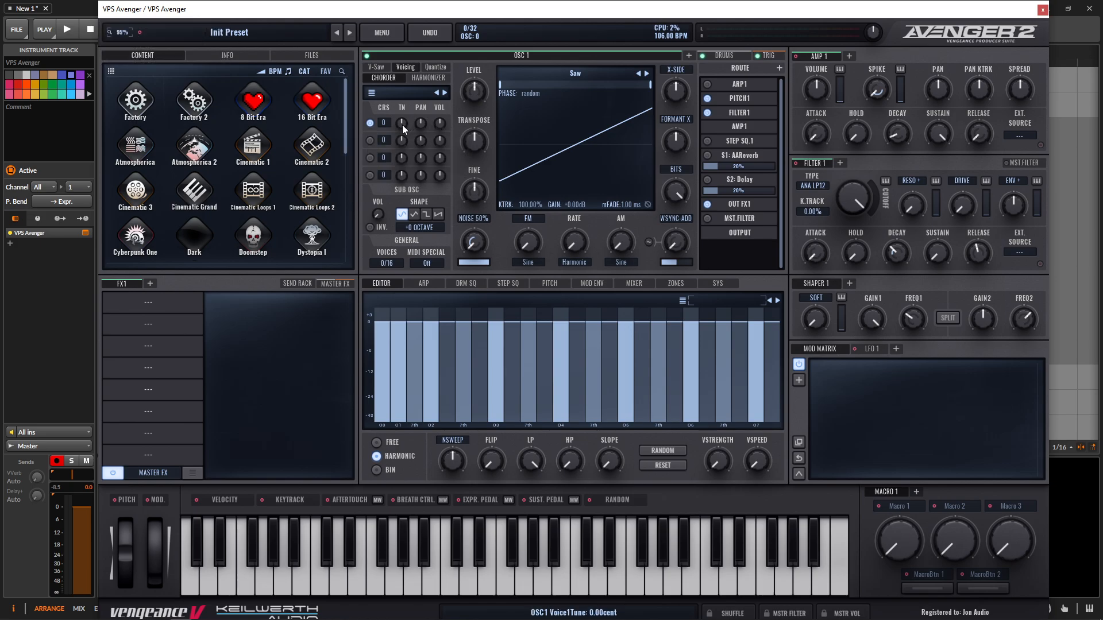
Detune chord voices 1 and 3 a few cents down and pan voice 1 left.
drag(401, 122, 401, 137)
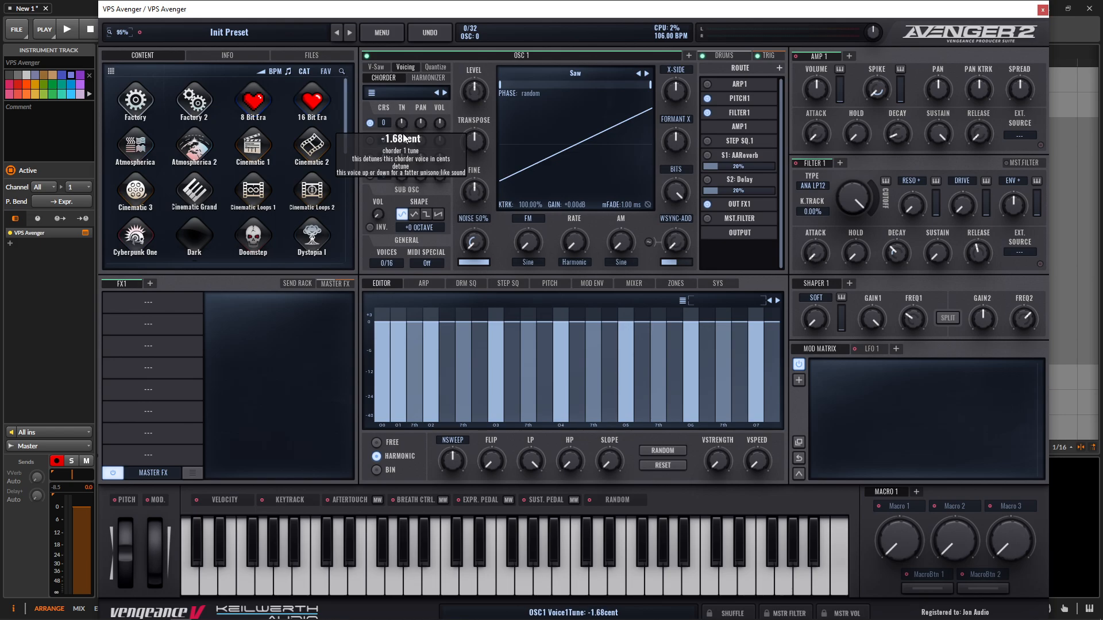
drag(401, 123, 400, 140)
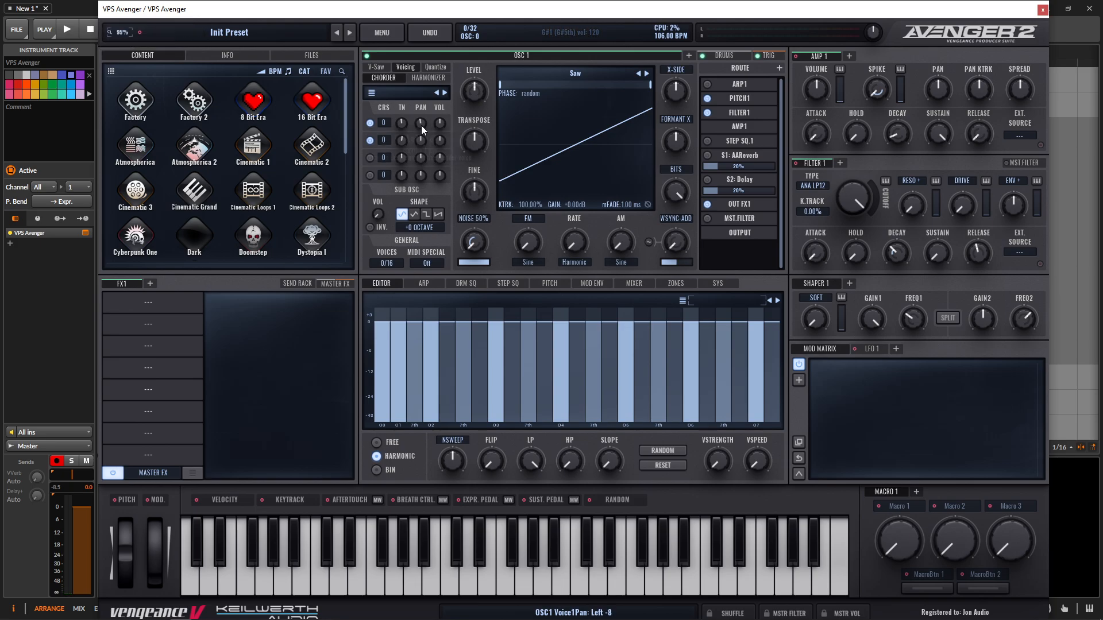
drag(420, 122, 421, 148)
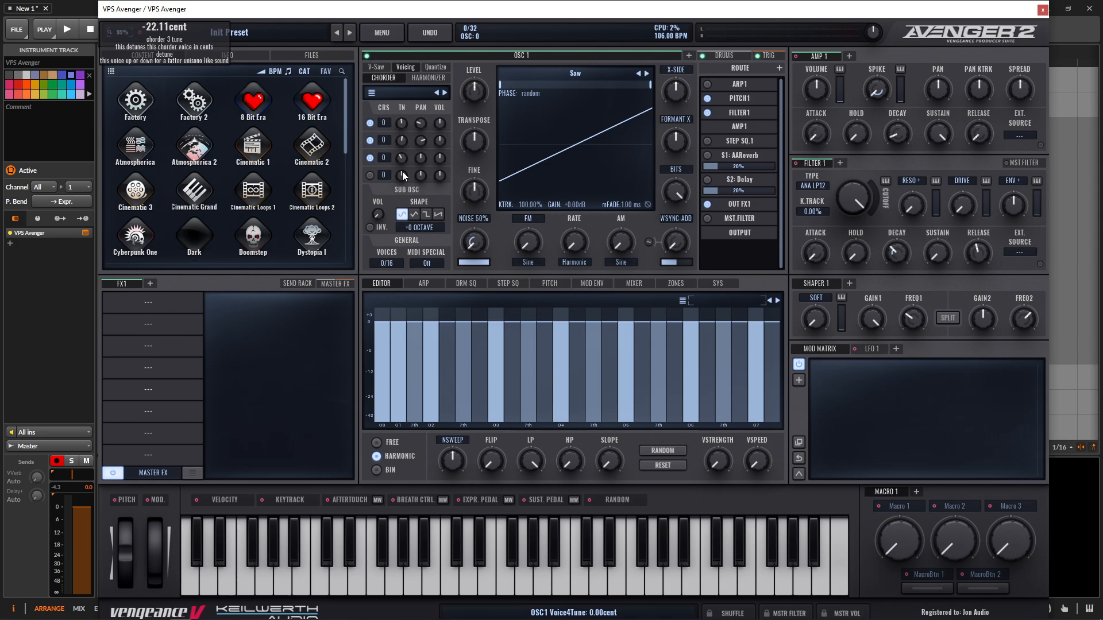
drag(401, 175, 401, 169)
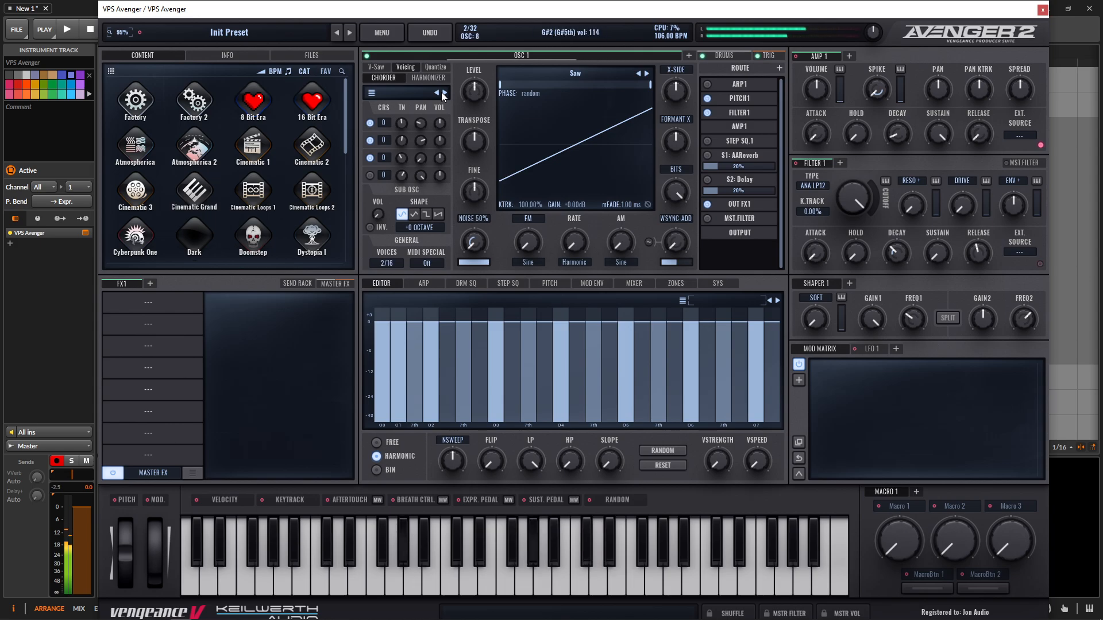
click(541, 577)
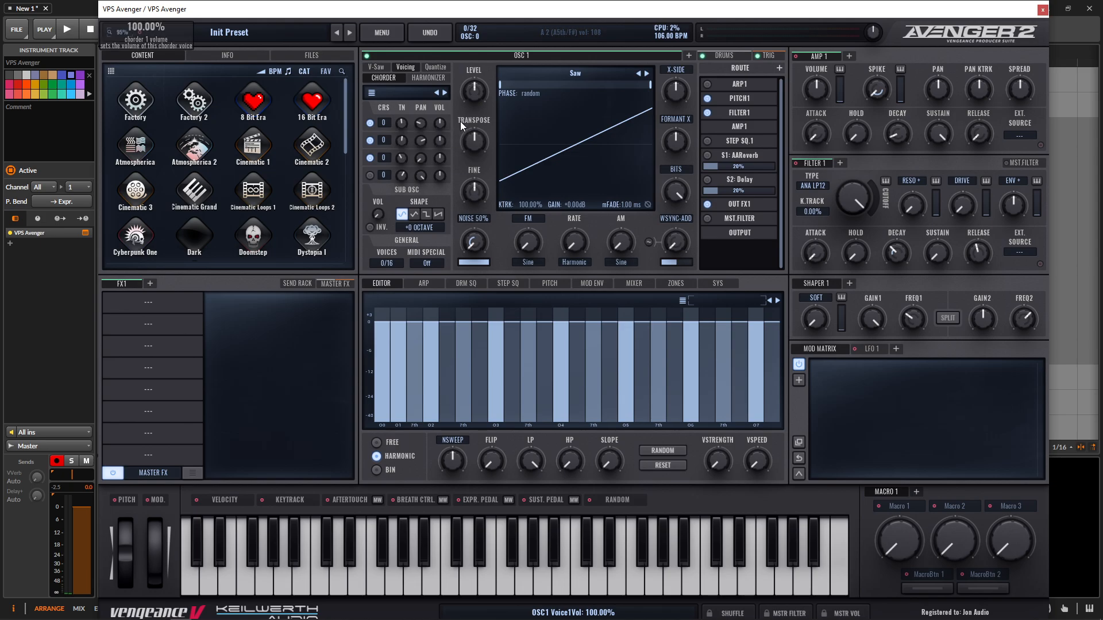
Lower chord voice 1's volume to about two-thirds, with its detune at -4 cents.
drag(439, 138, 440, 147)
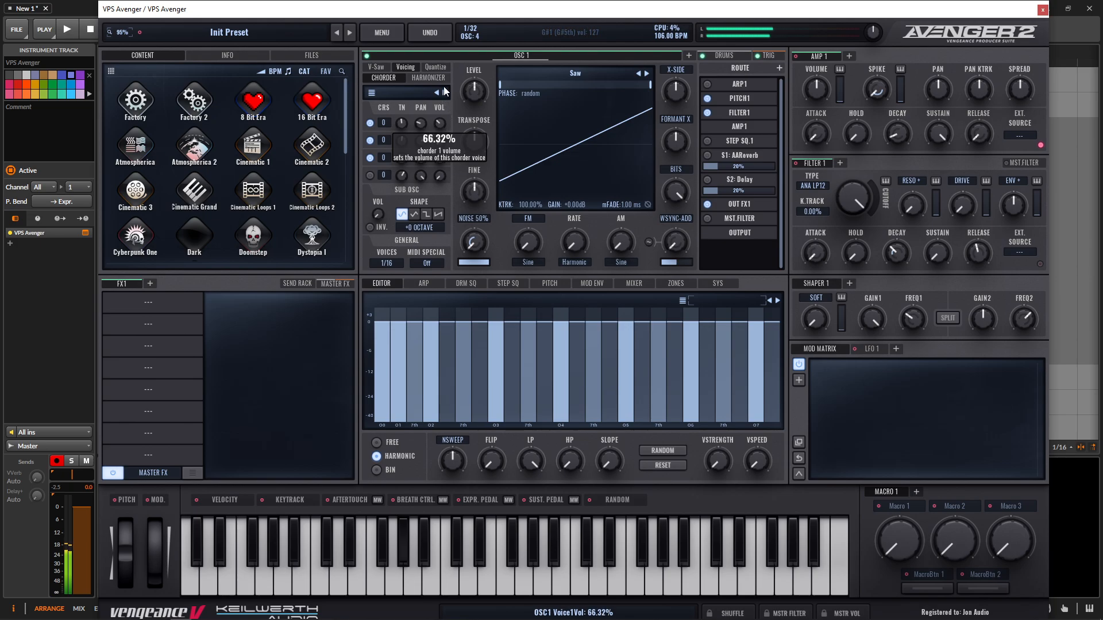
drag(434, 139, 435, 134)
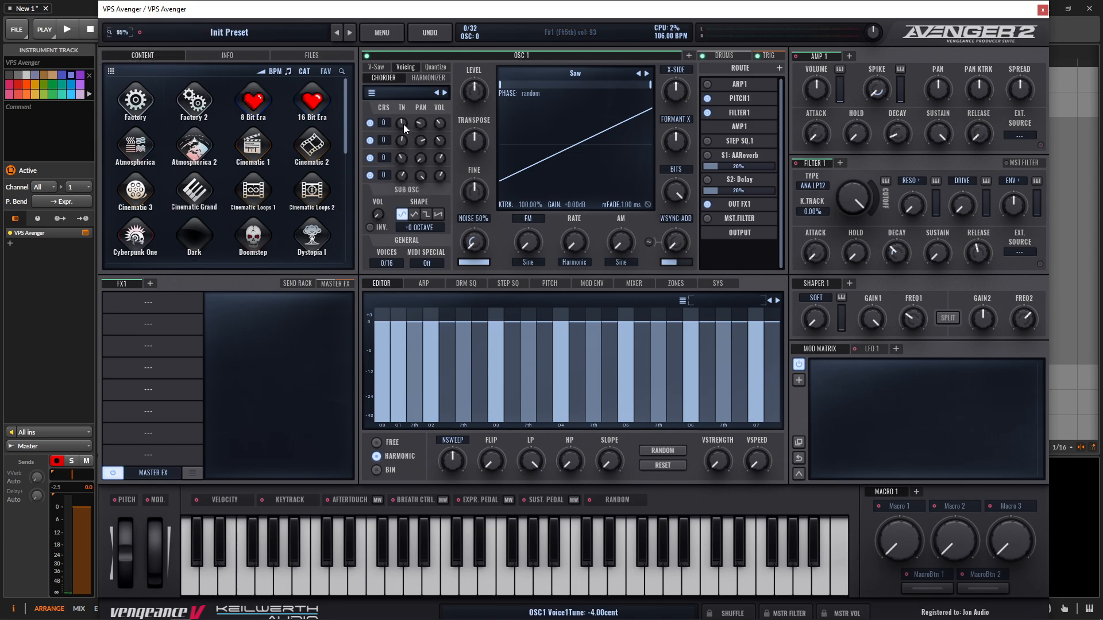
Add a square sub oscillator at about -27.5 dB under the supersaw.
drag(401, 123, 401, 141)
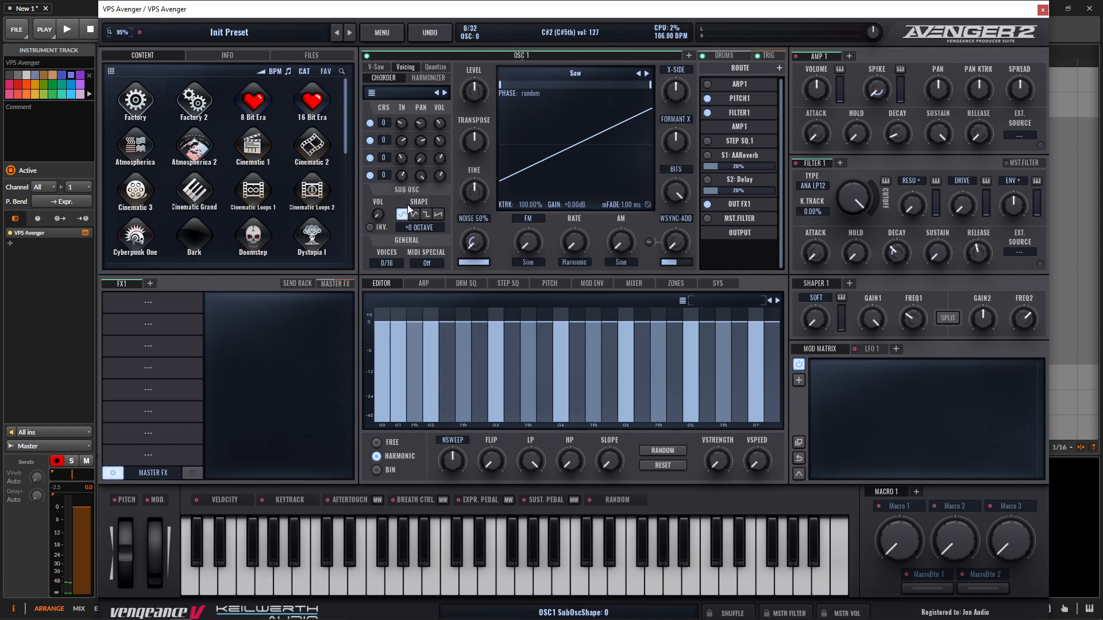
mouse_move(426, 215)
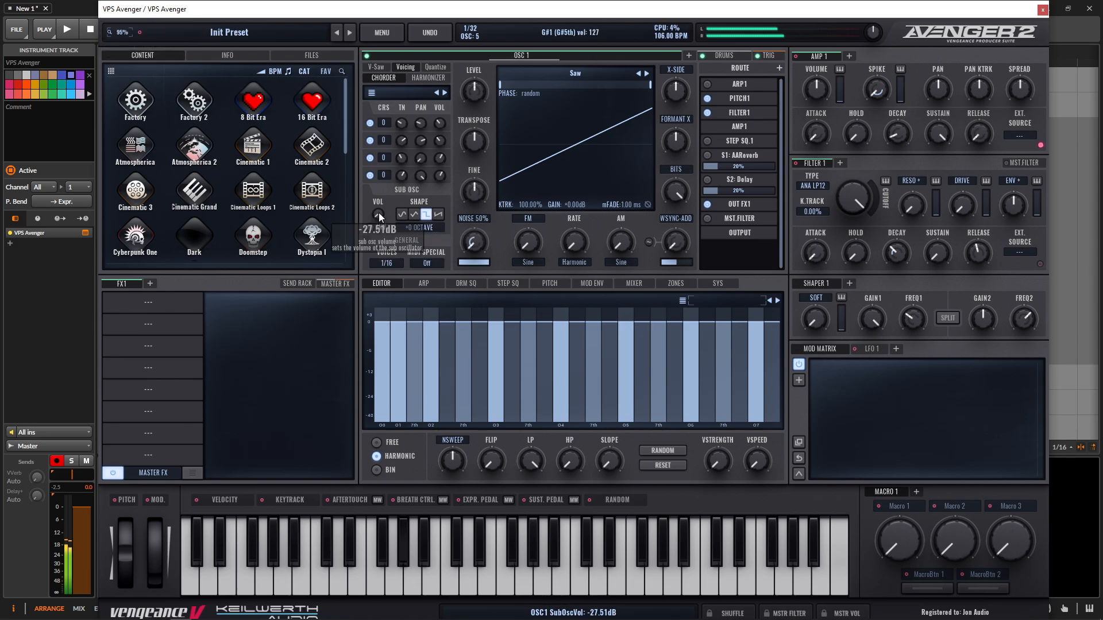
Link sub oscillator volume to Macro 1 named 'sub' and set its amount.
drag(378, 214, 378, 197)
text(sub)
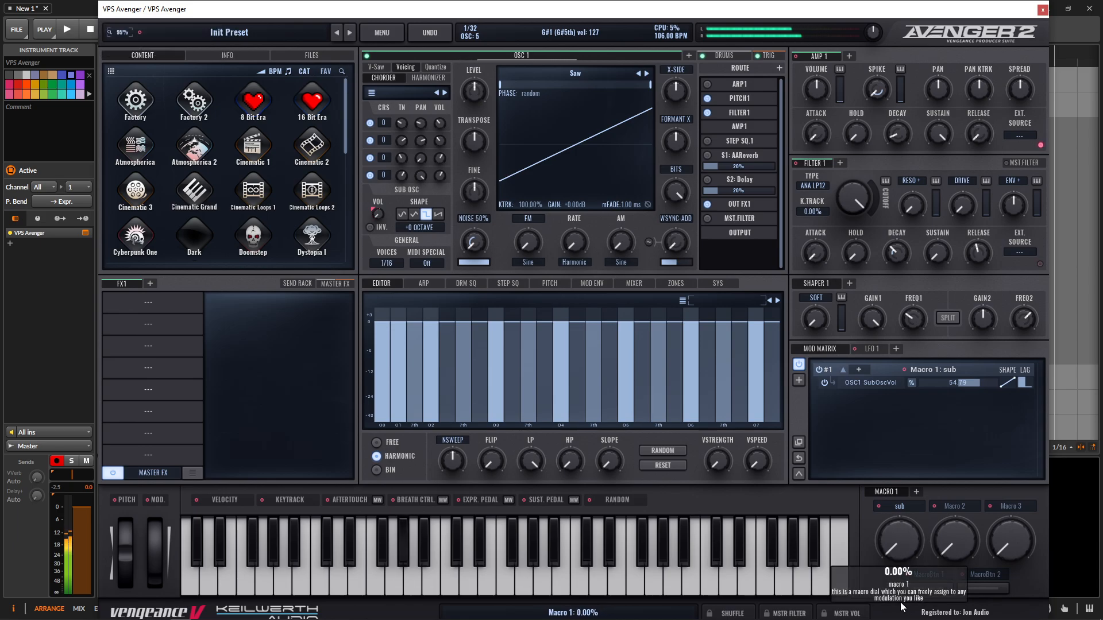
drag(898, 542, 903, 523)
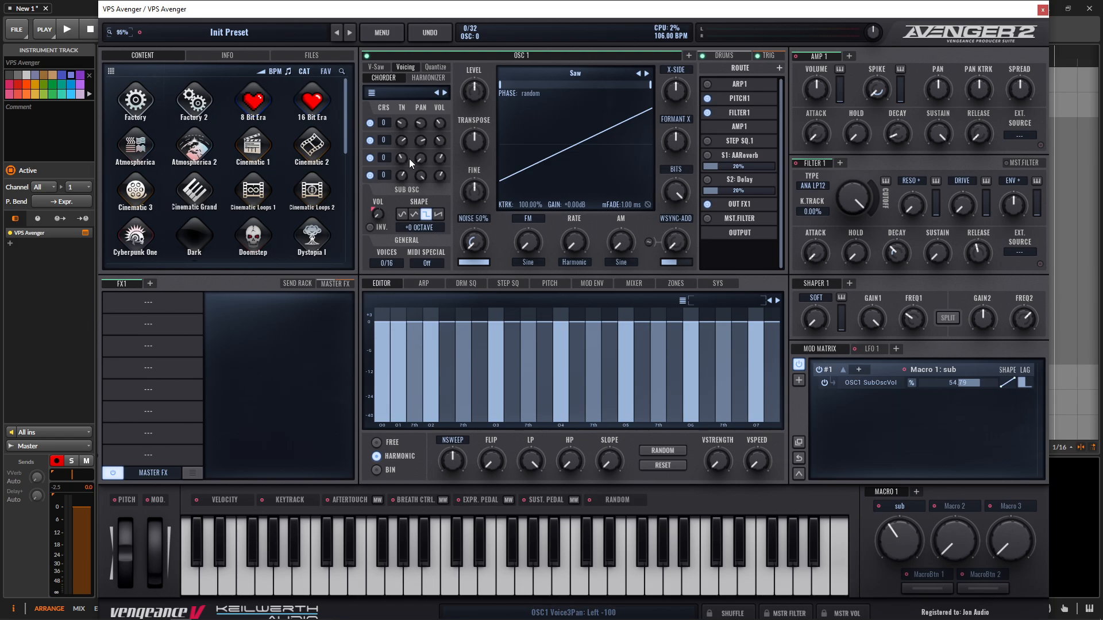
Show the Chorder voicing presets, from Analog Uni 1 to Unison 5x.
click(372, 92)
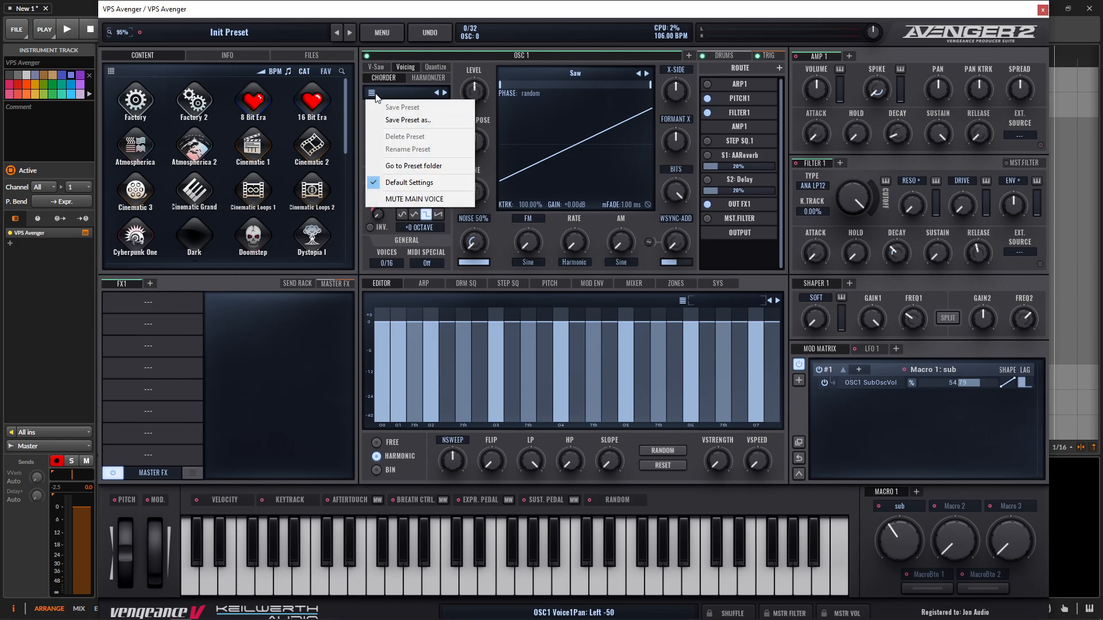
mouse_move(422, 120)
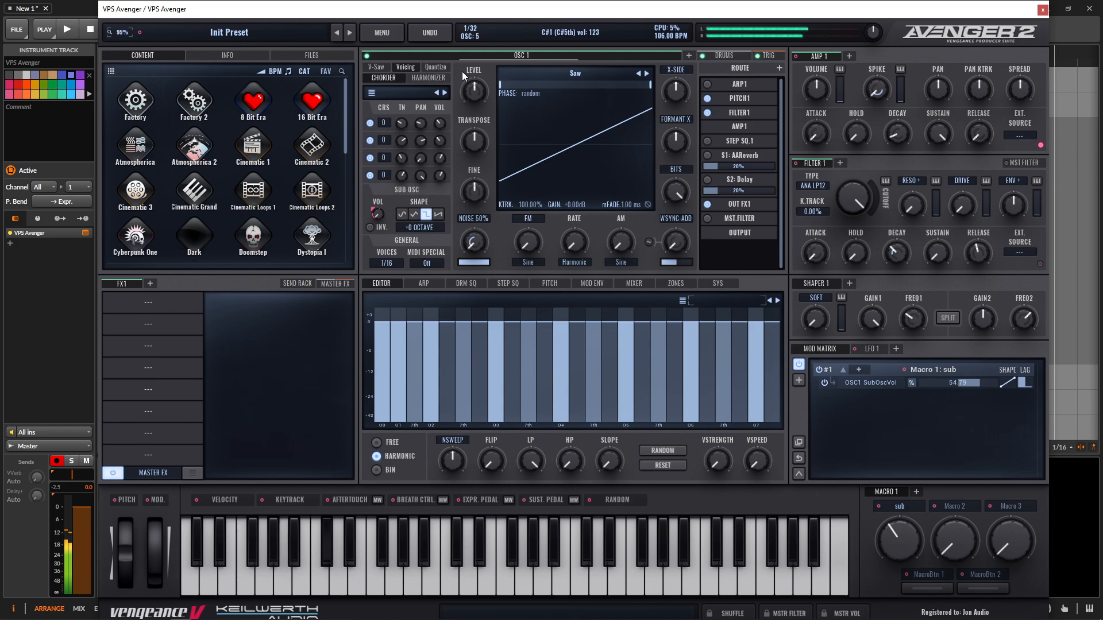
click(371, 92)
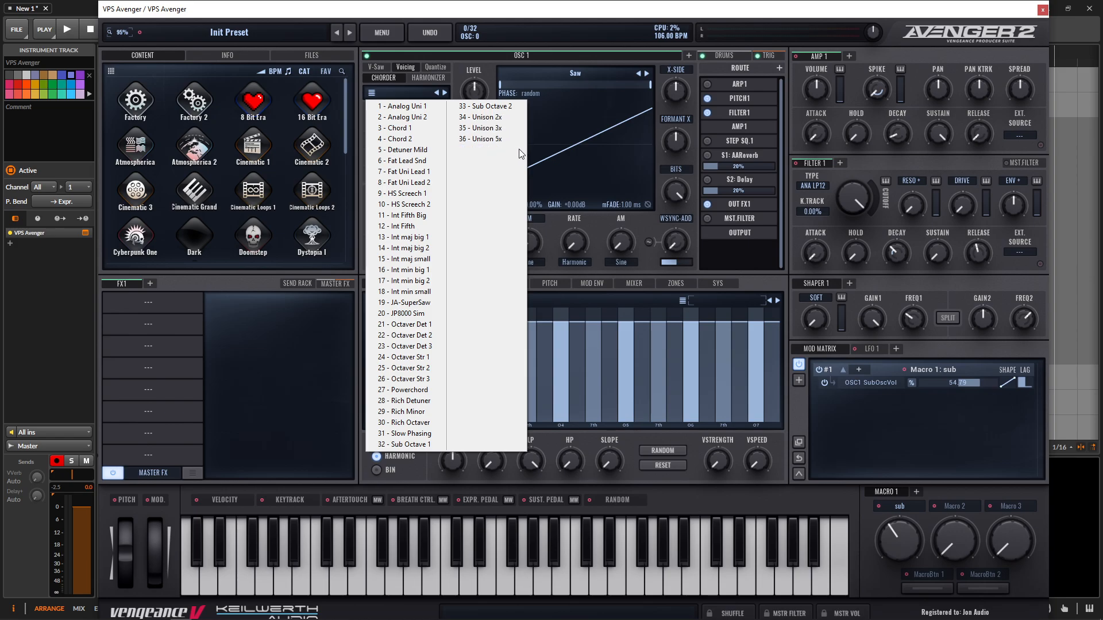
Load the Unison 3x voicing, lower voice 1's volume, and add OSC 2.
click(480, 117)
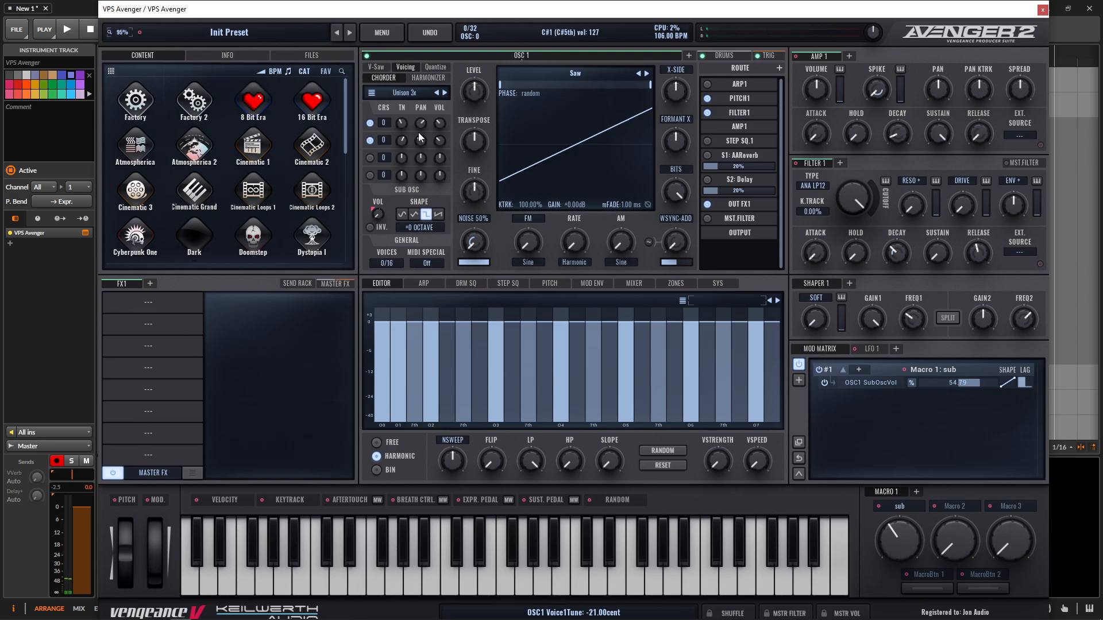
mouse_move(402, 123)
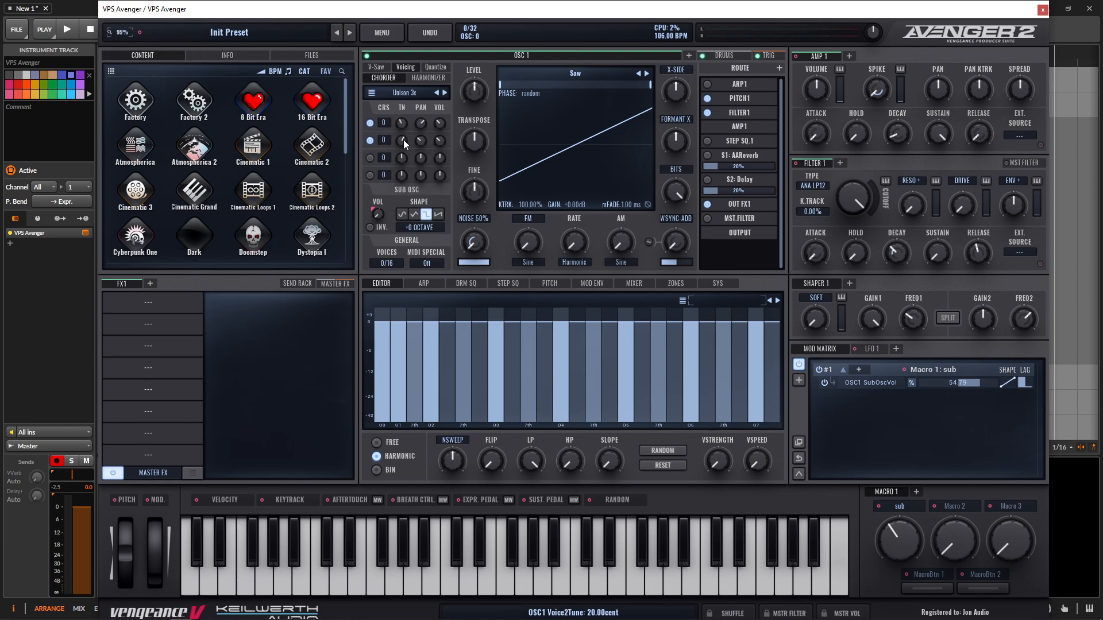
mouse_move(405, 145)
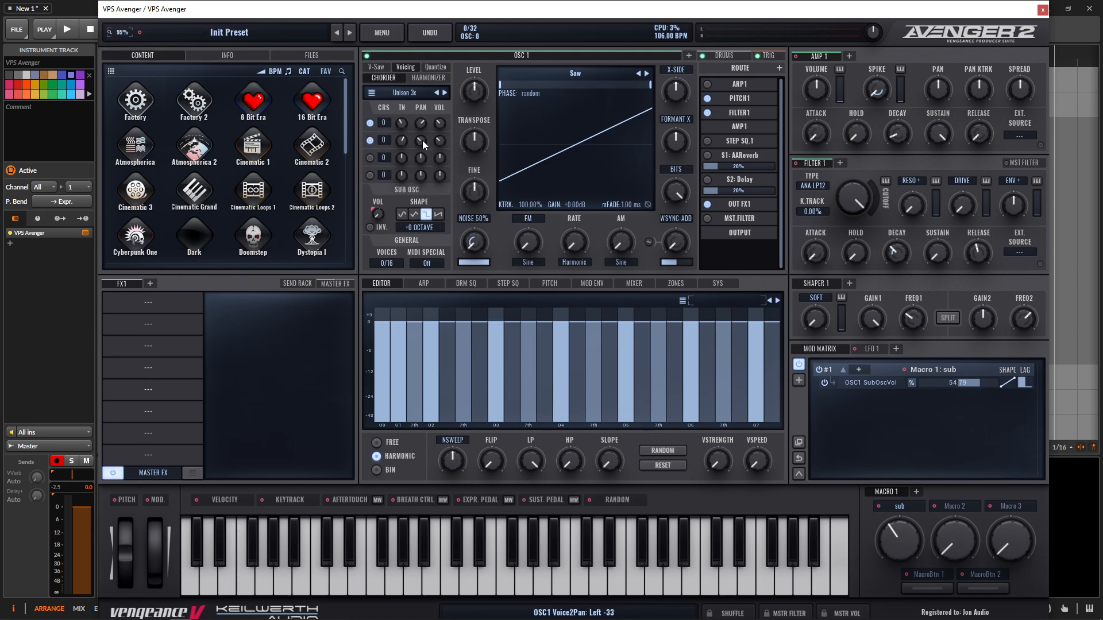
drag(439, 141, 438, 137)
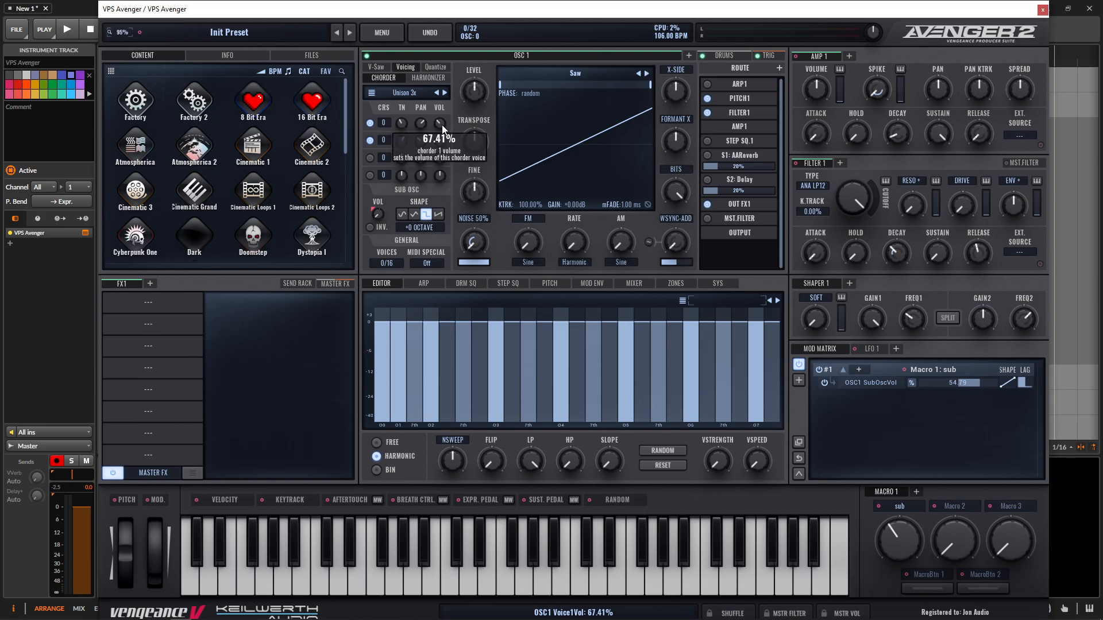
click(541, 570)
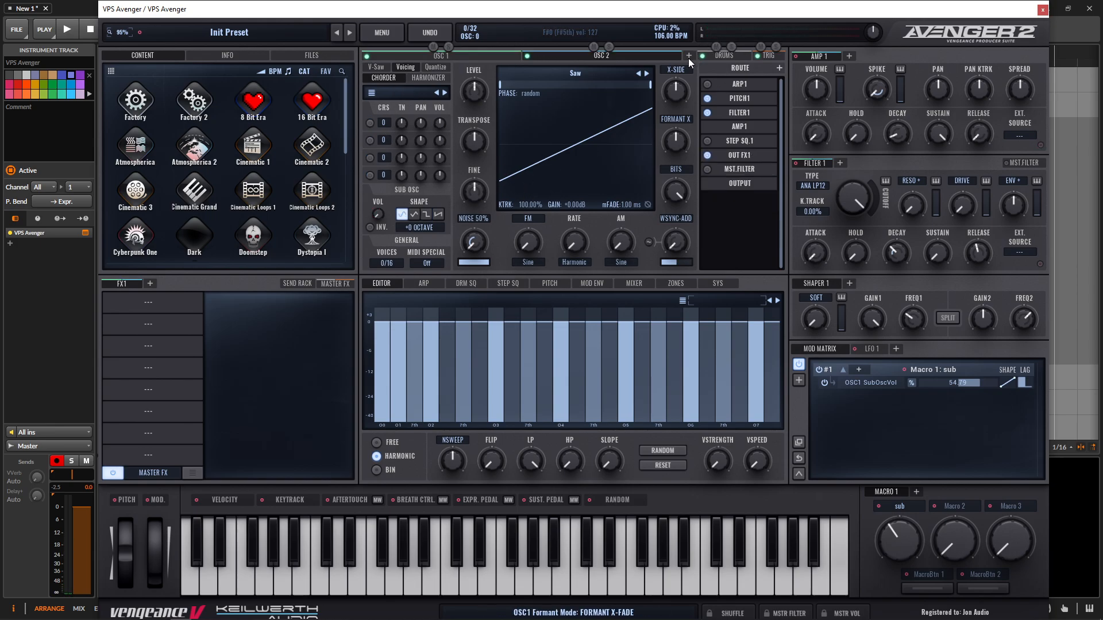
Switch the chorder voicing to Unison 5x and raise the 'sub' macro amount.
click(371, 92)
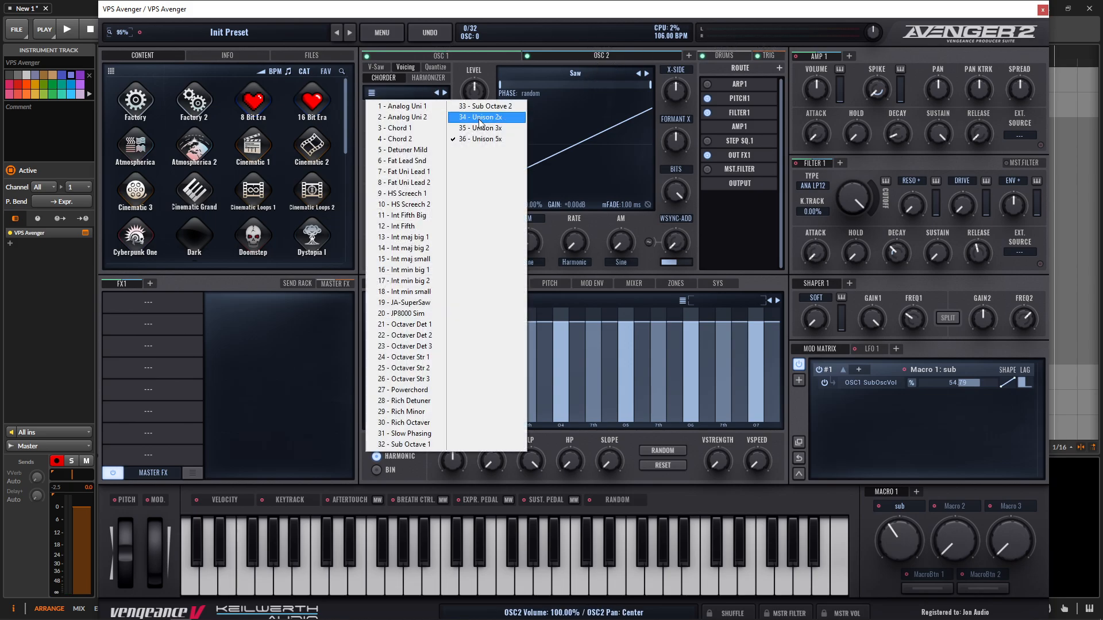
click(480, 138)
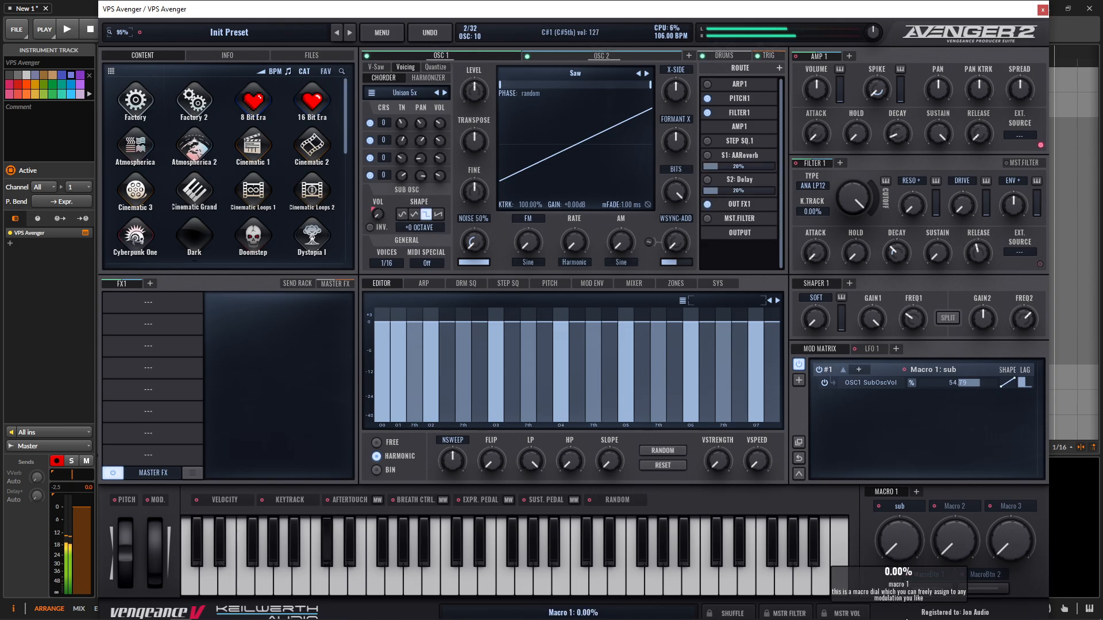
drag(897, 539, 897, 520)
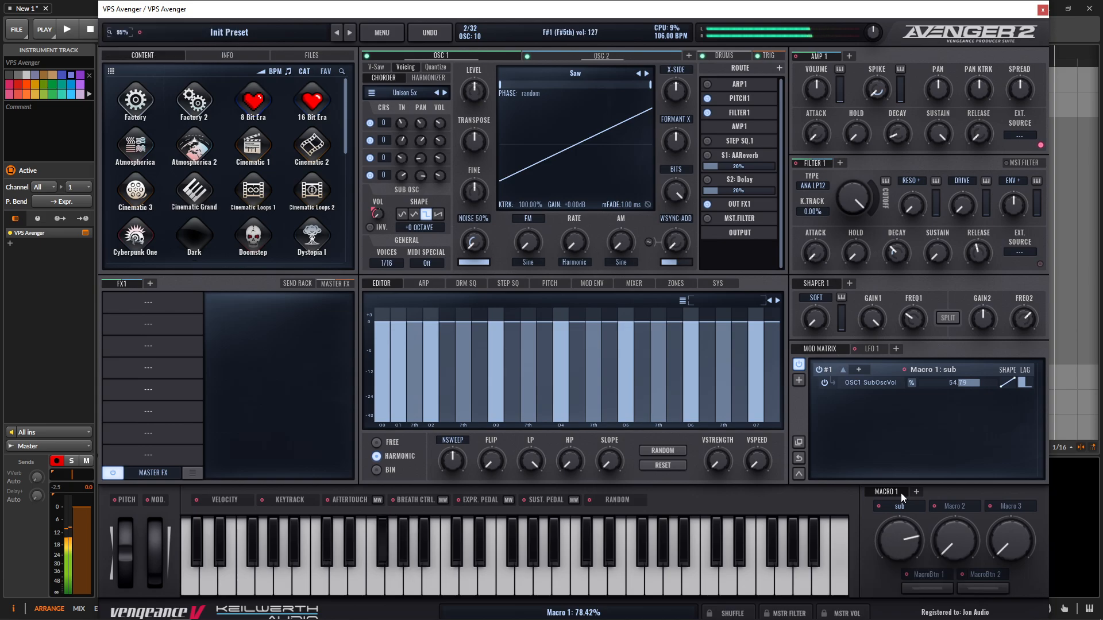
drag(897, 542, 897, 555)
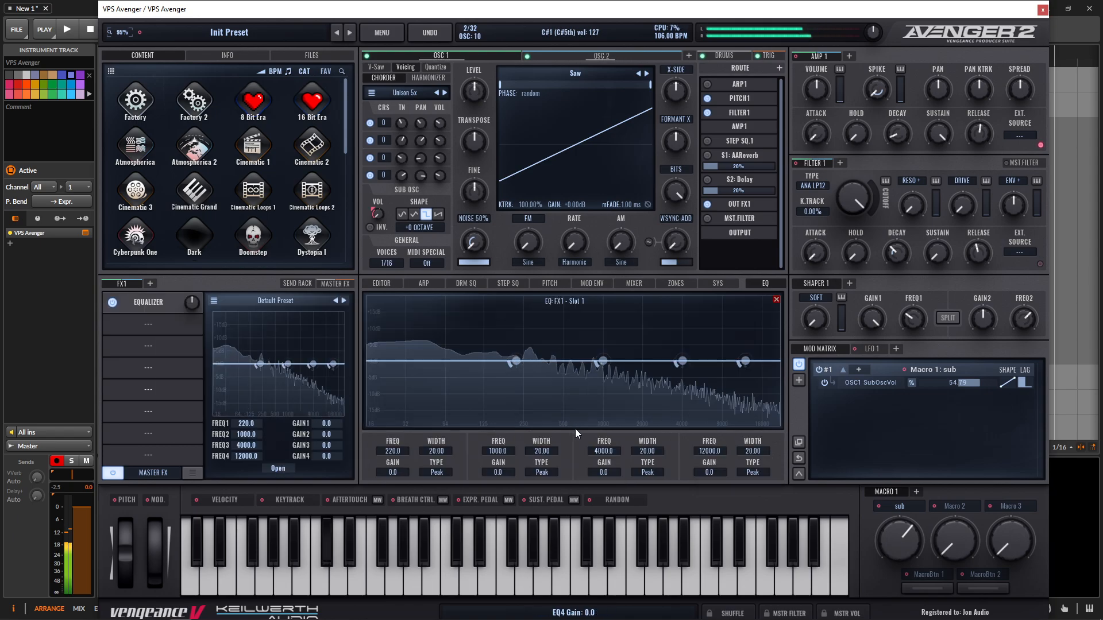
EQ with band 4 high shelf, 74 Hz boost, 197 Hz cut; OSC 1 noise near 62%.
click(751, 472)
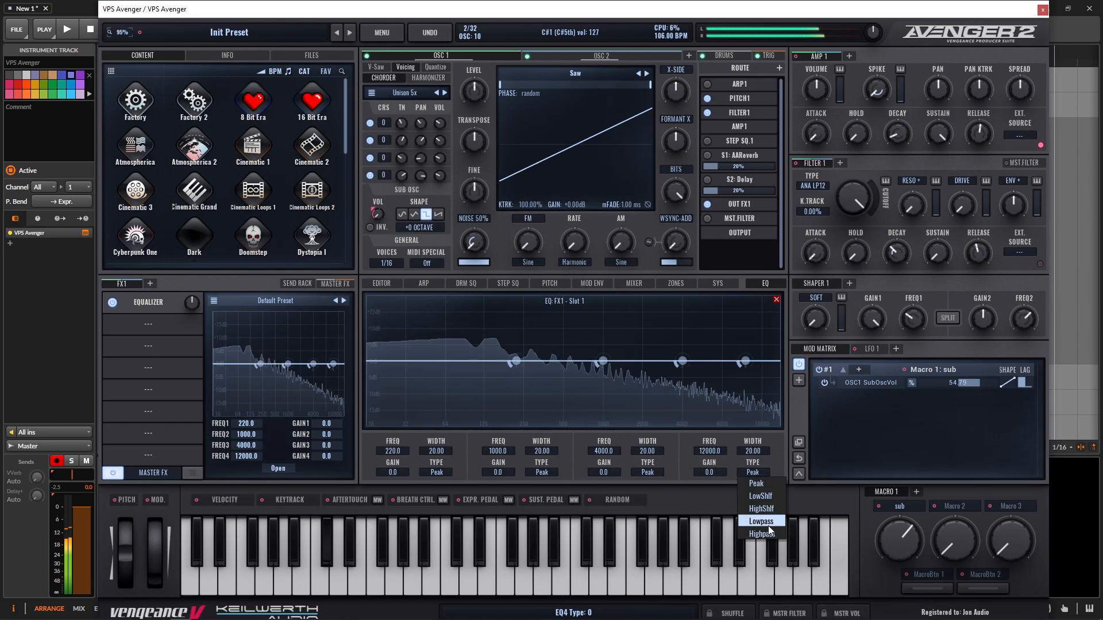
click(761, 533)
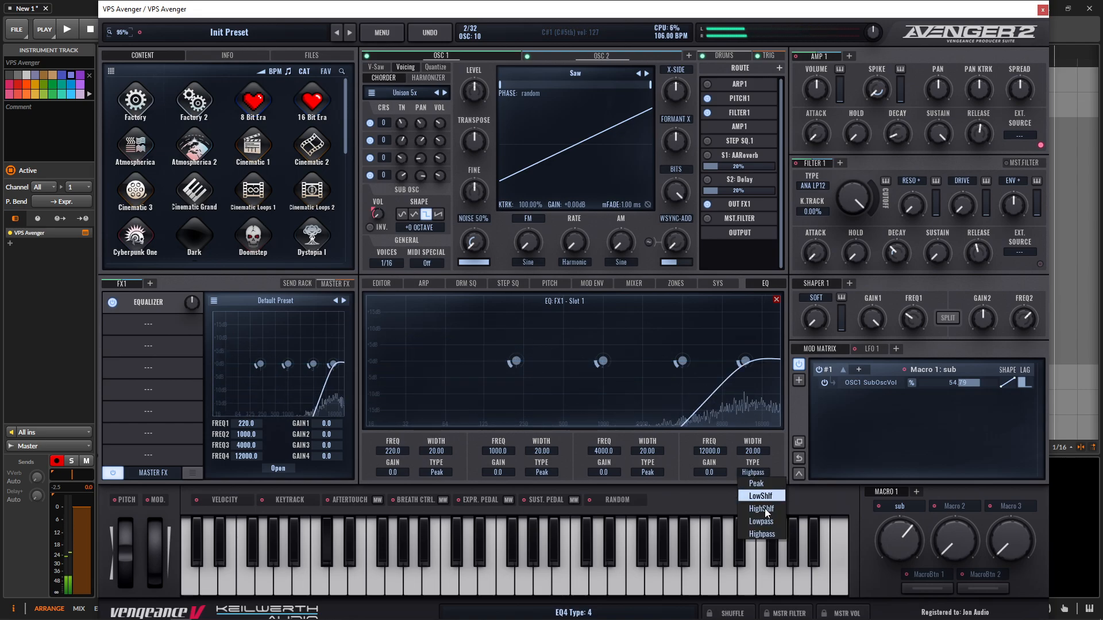
click(760, 508)
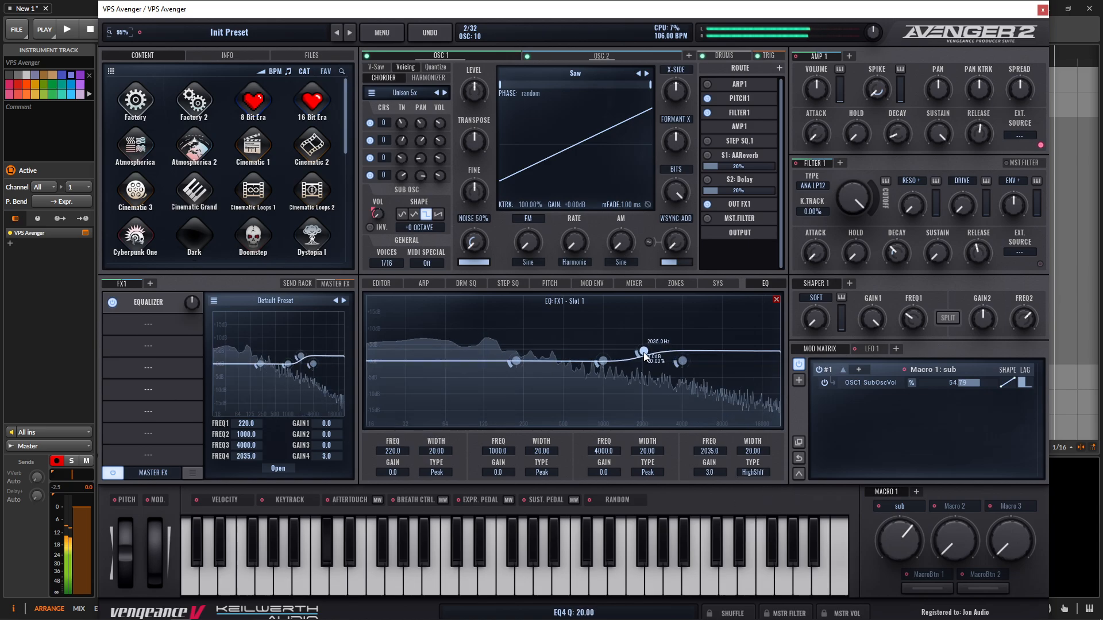
drag(644, 352, 517, 362)
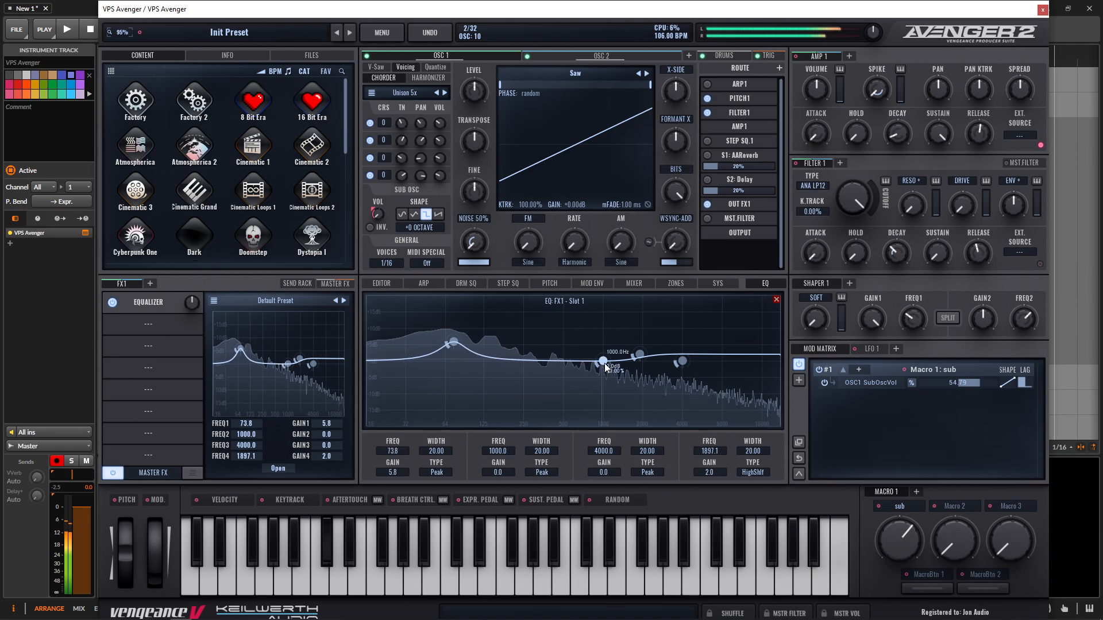
drag(604, 360, 510, 369)
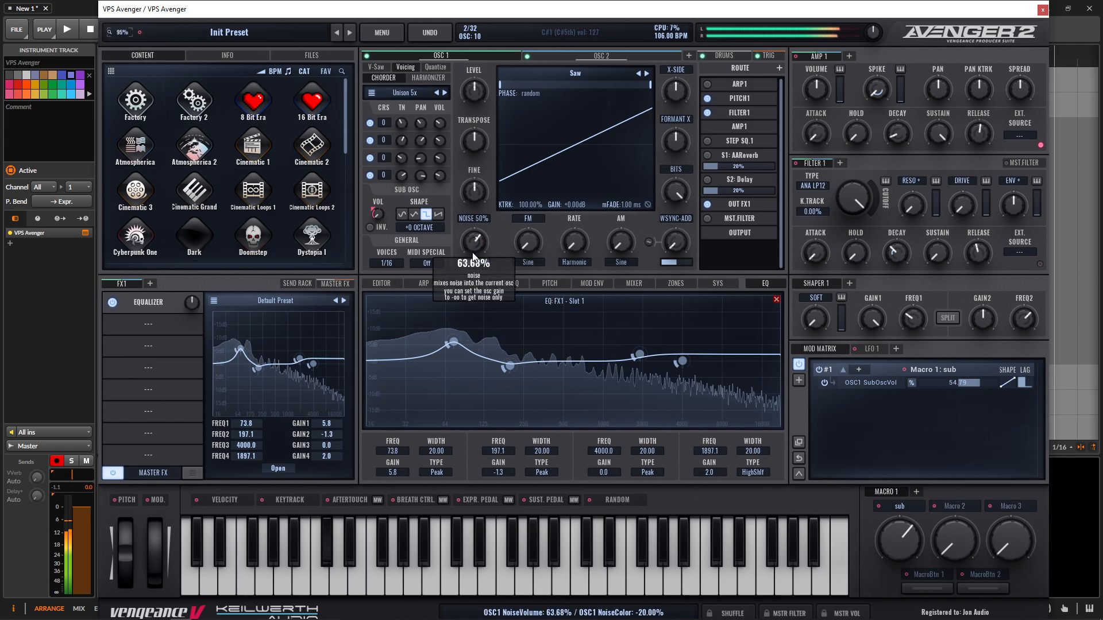
drag(473, 244, 473, 248)
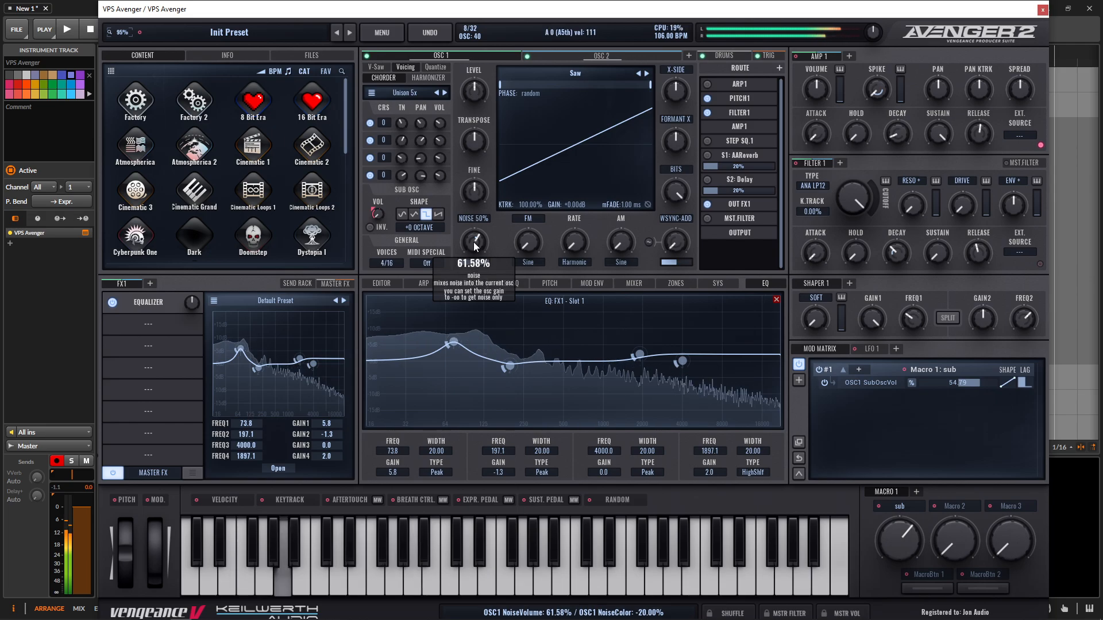
drag(473, 241, 473, 250)
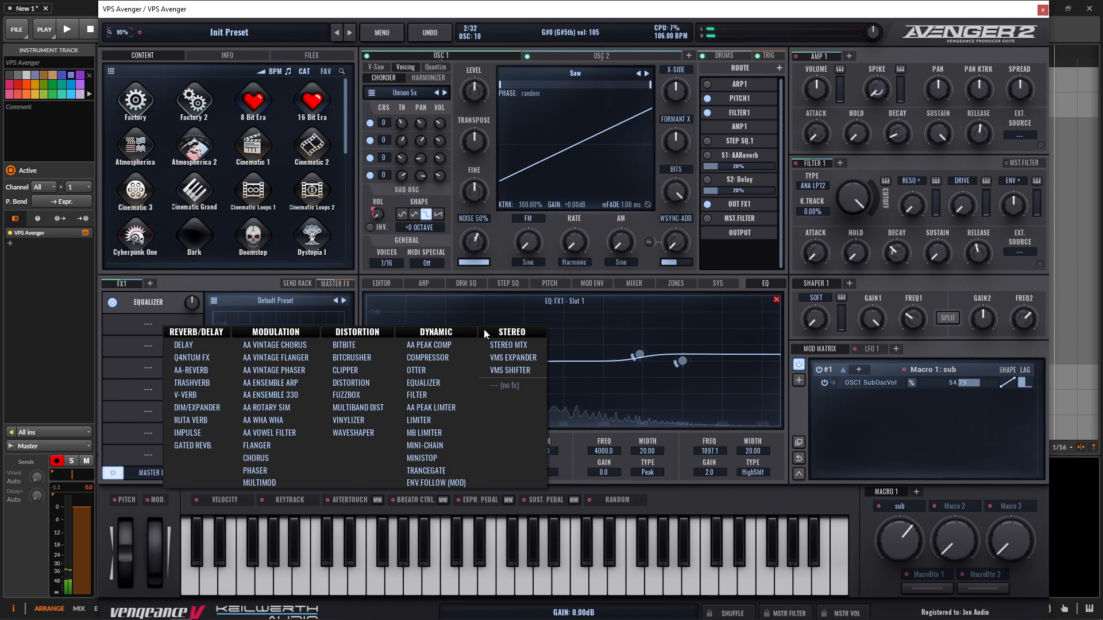
Add a compressor with a lowered threshold, followed by a multiband distortion.
click(428, 357)
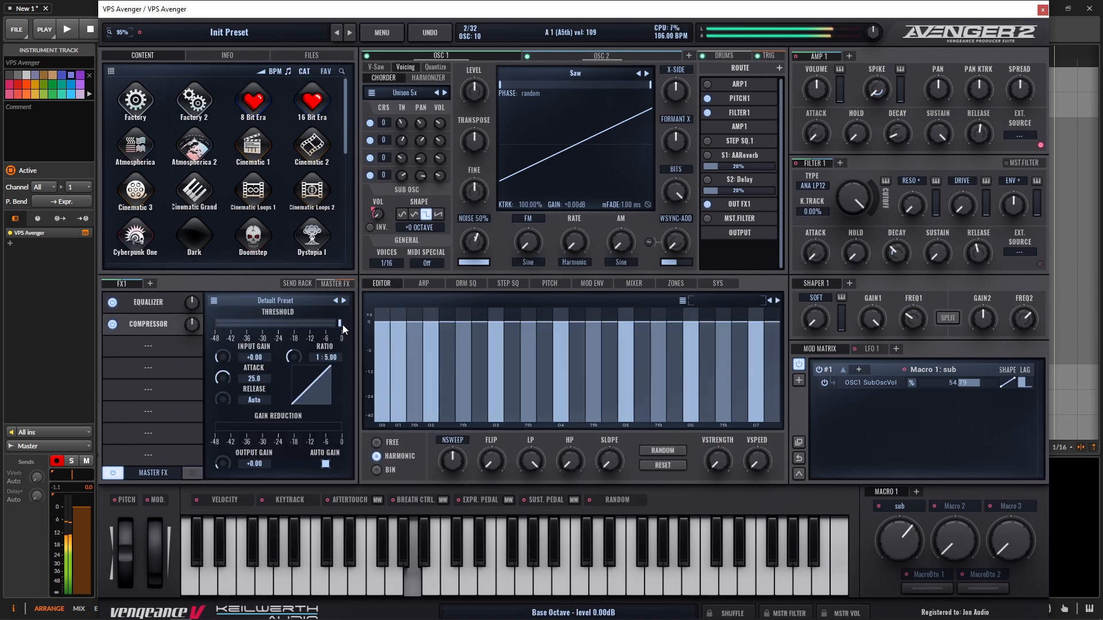
drag(341, 325, 326, 338)
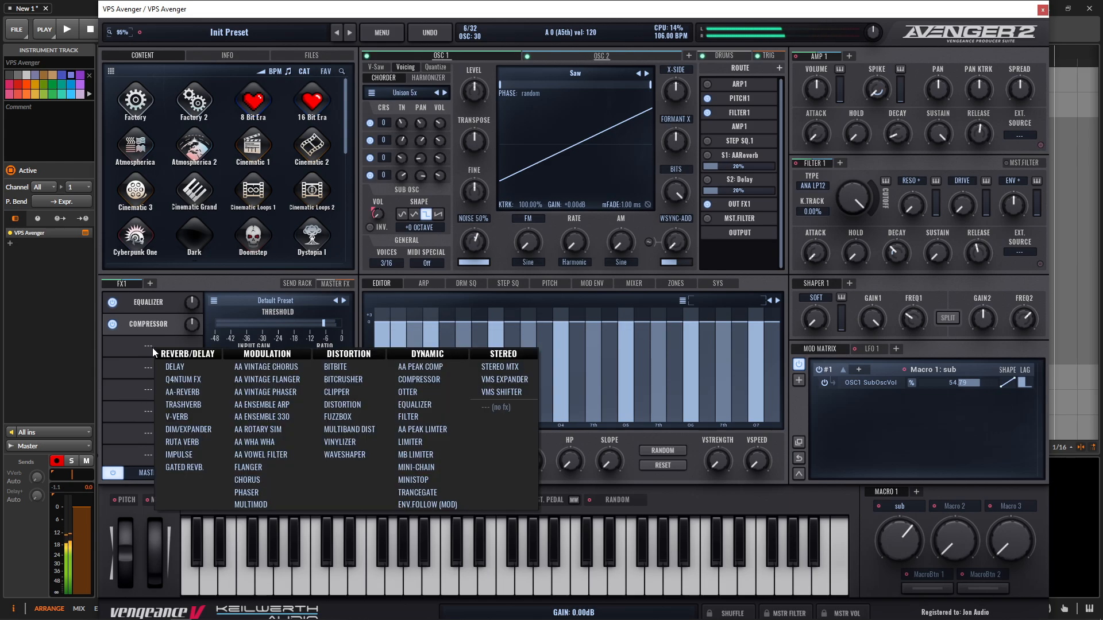
click(350, 429)
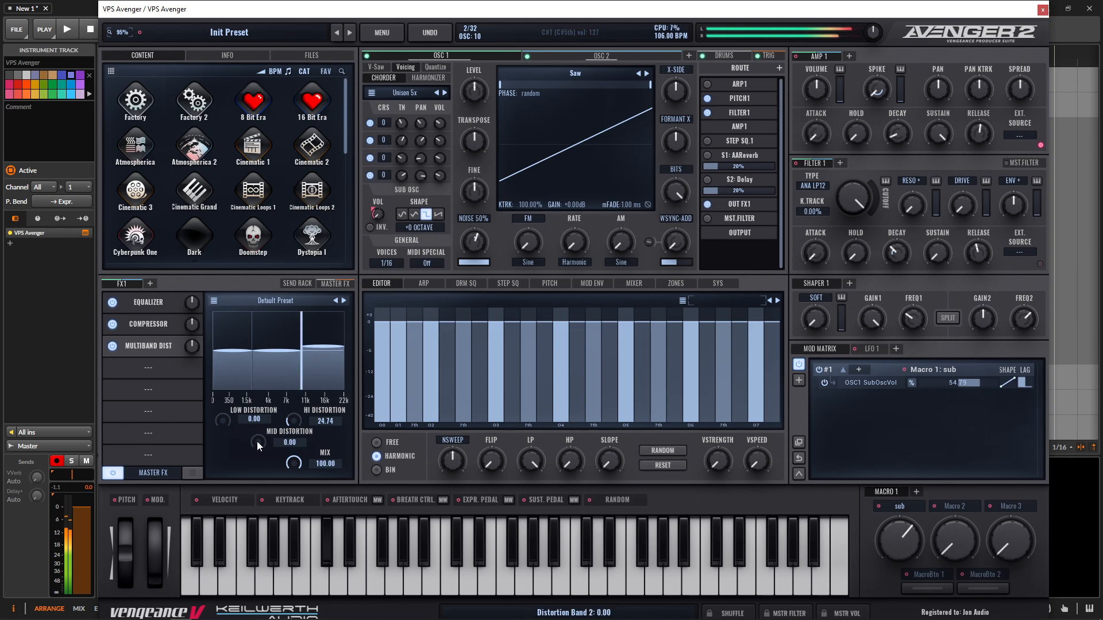
Adjust low band gain, raise Gain Band 2 to about 2.6 dB, and cut Hi Distortion to 17.95.
drag(288, 380, 288, 338)
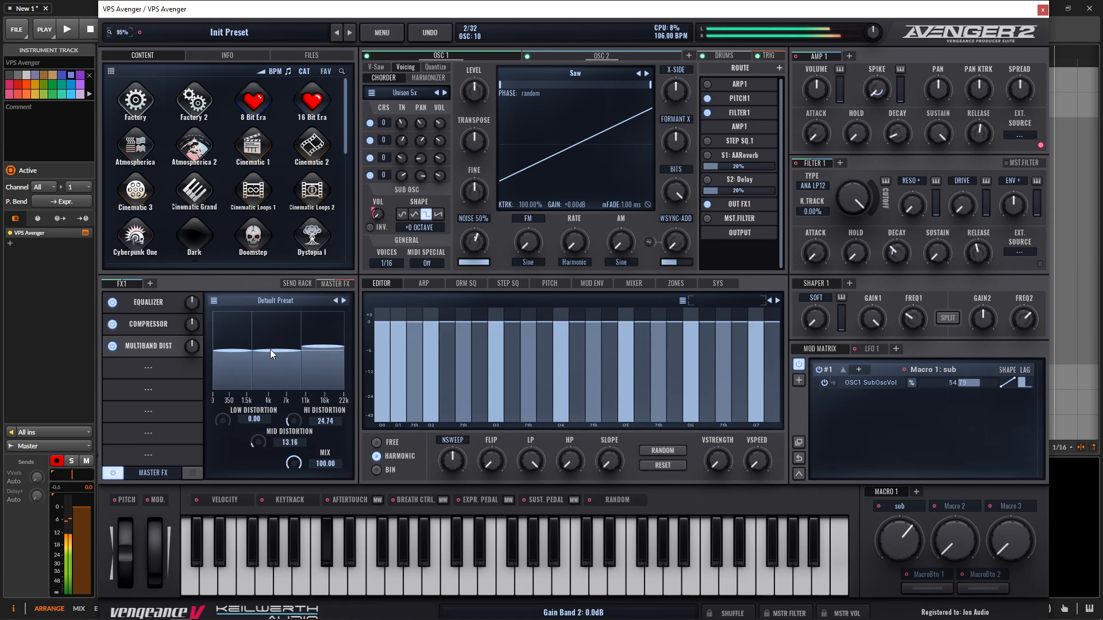
drag(274, 354, 275, 350)
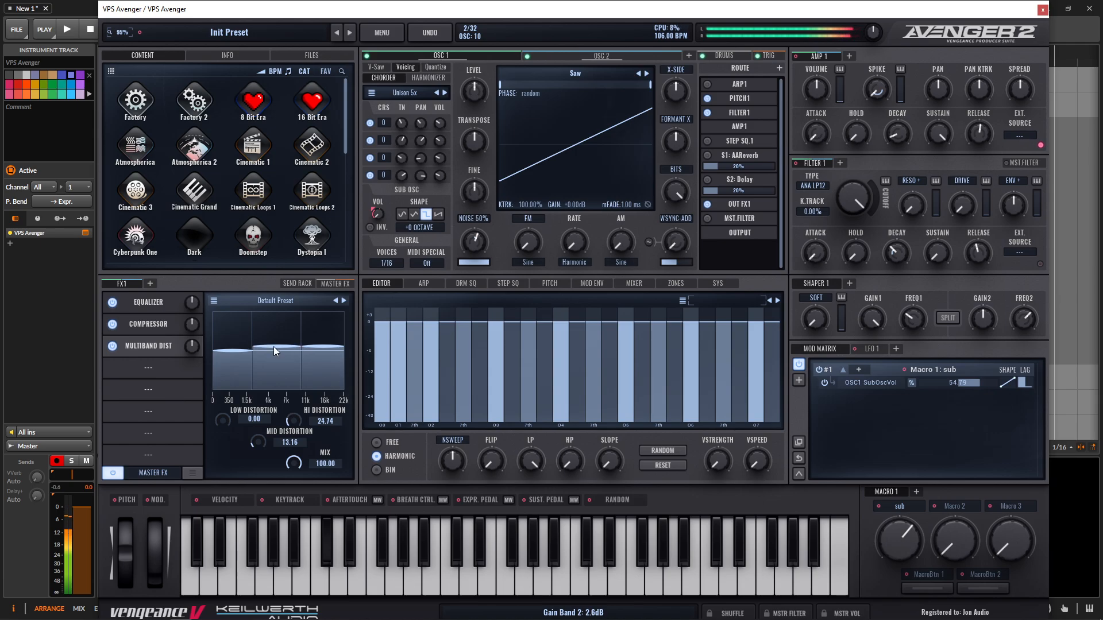
click(355, 555)
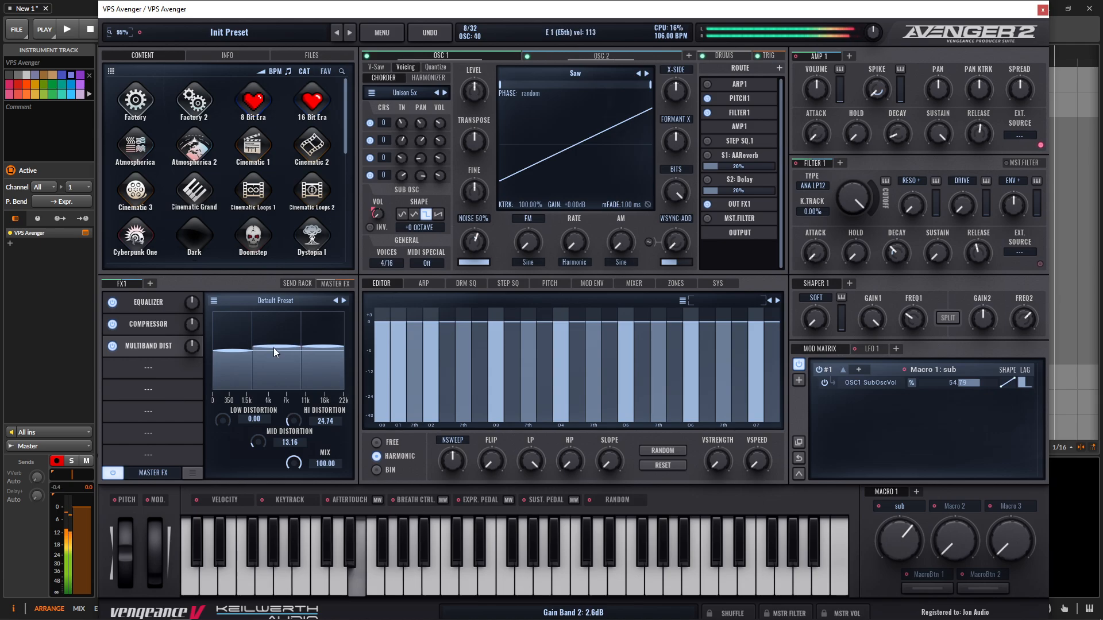
drag(304, 410, 294, 432)
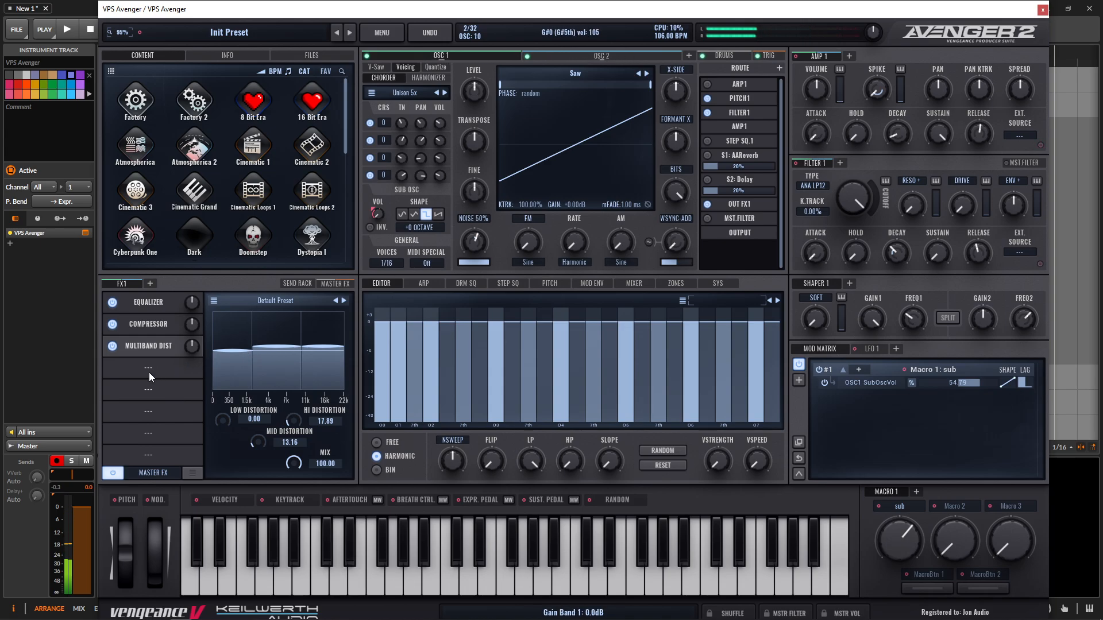
Add a Delay with a narrowed filter range, then a Dim/Expander with raised HPF.
click(148, 367)
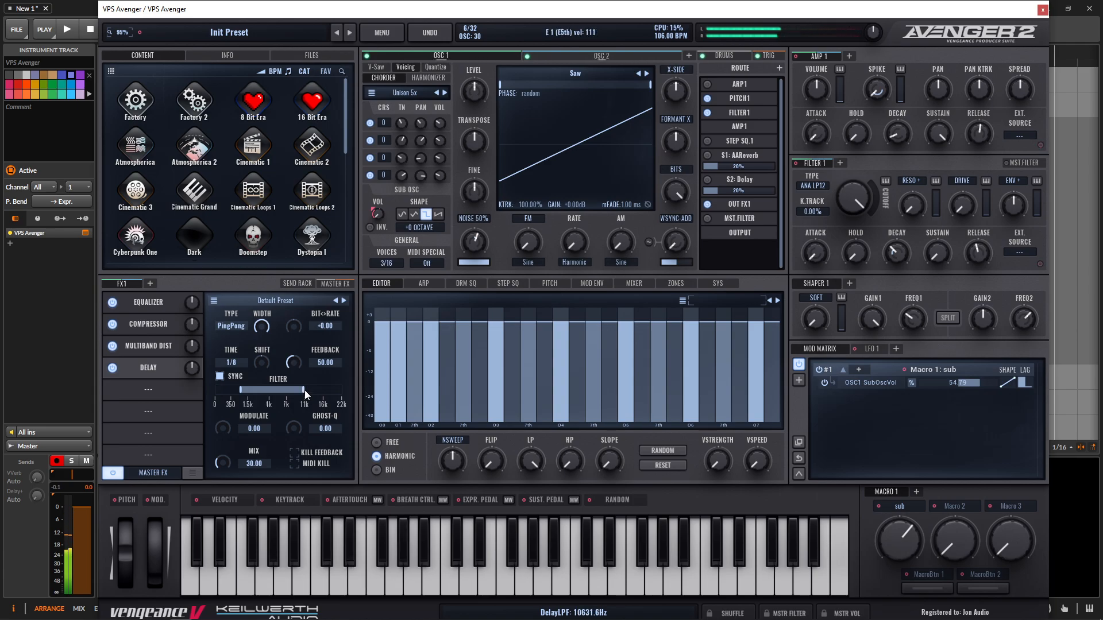
drag(303, 389, 295, 388)
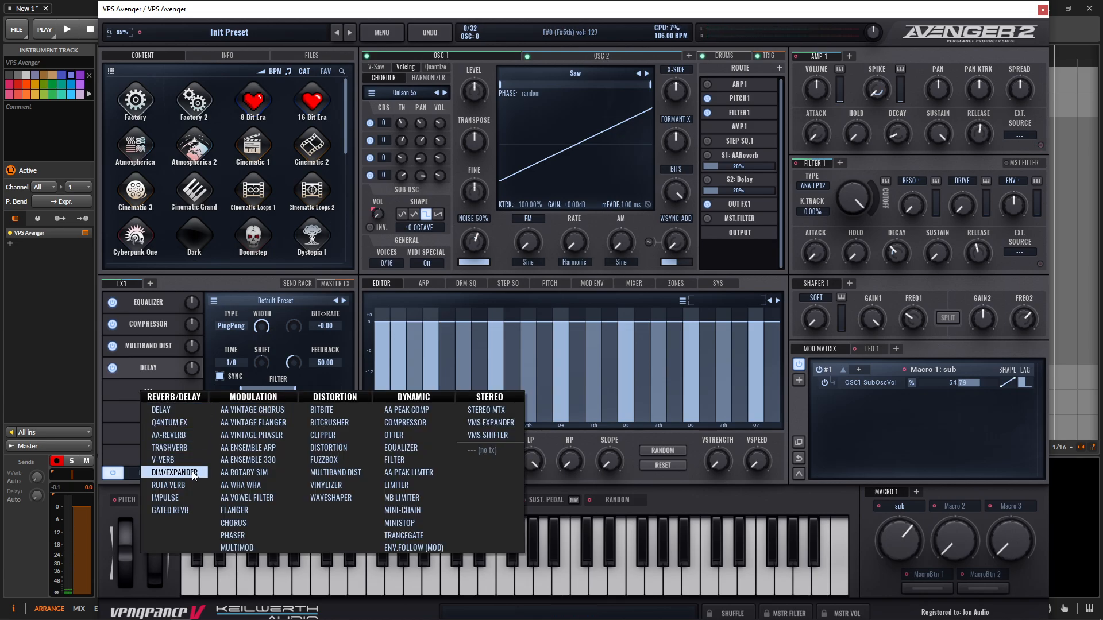
click(175, 471)
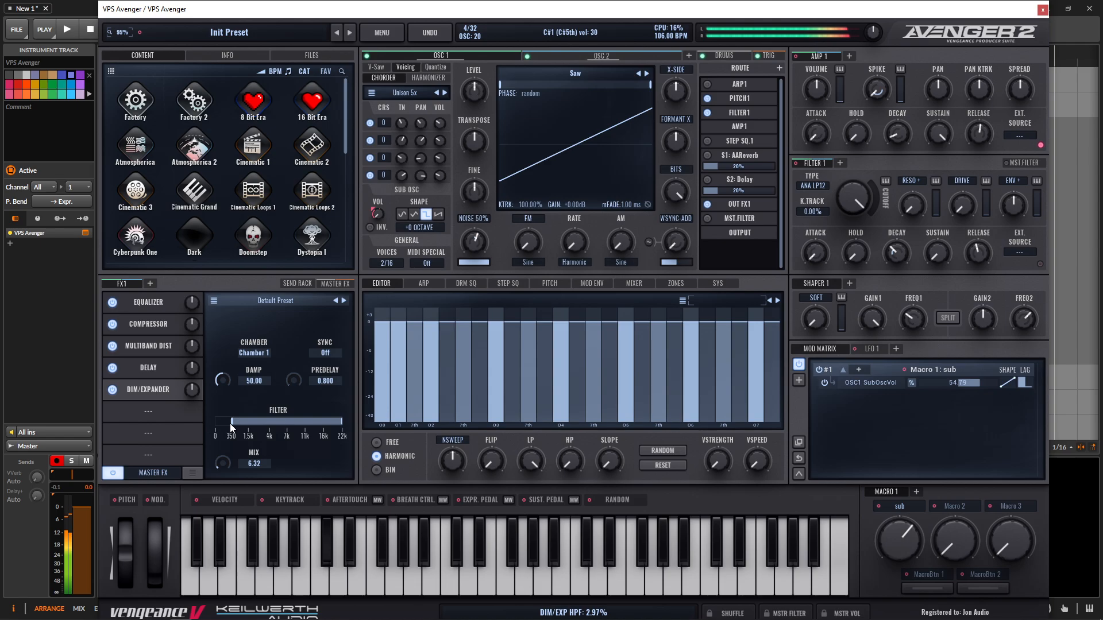
drag(222, 460, 223, 443)
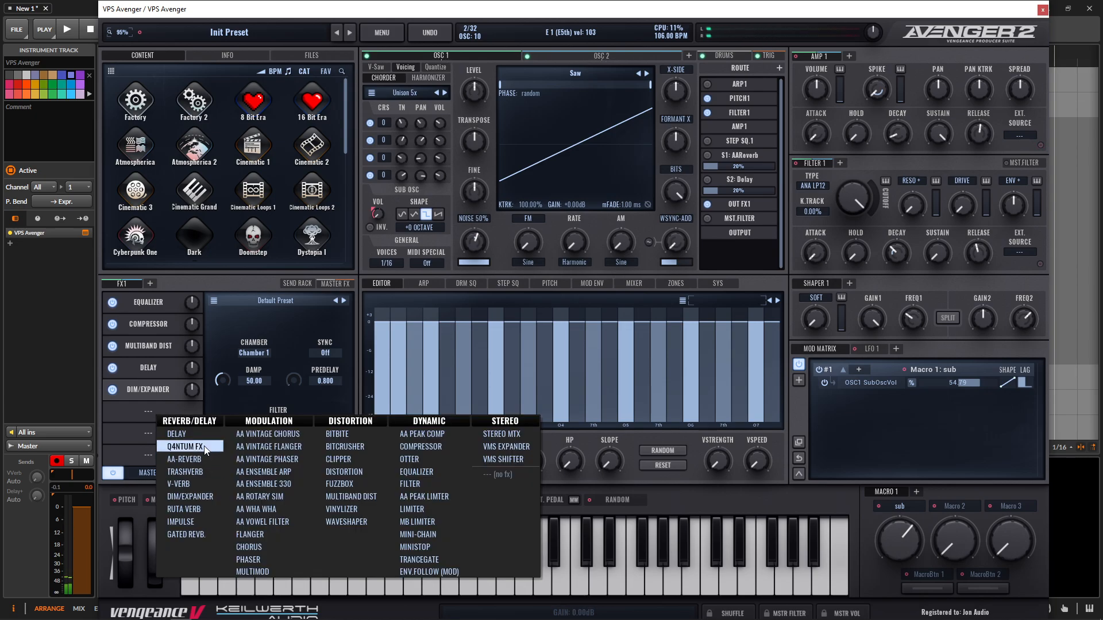
Add AA-Reverb with hall room, Time about 53, Mix 25%, and trimmed filter highs.
click(184, 459)
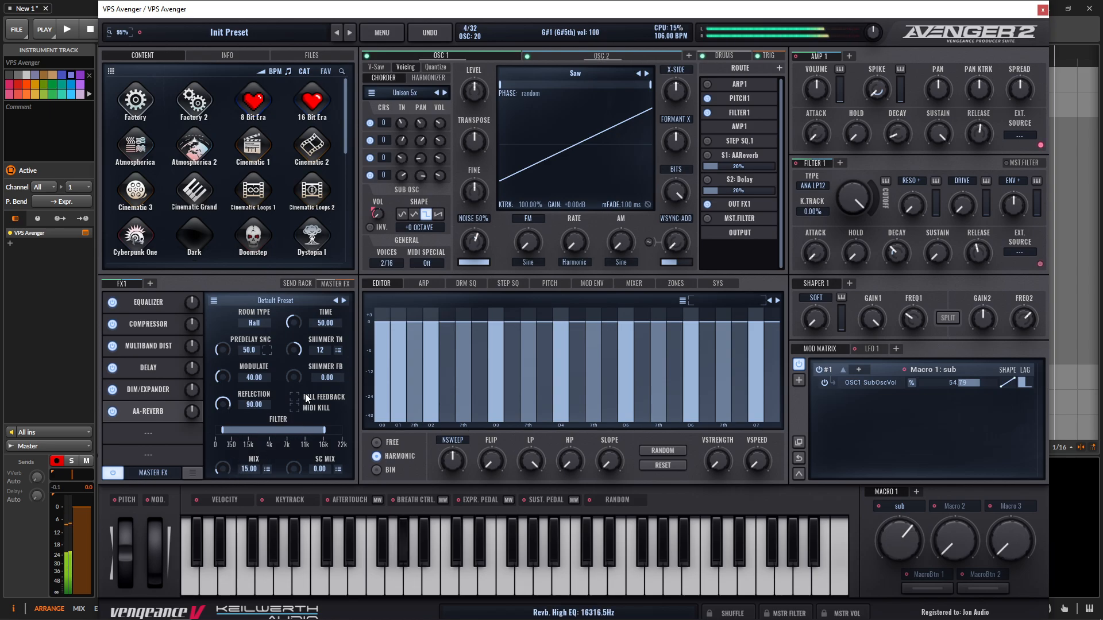
drag(294, 326, 294, 316)
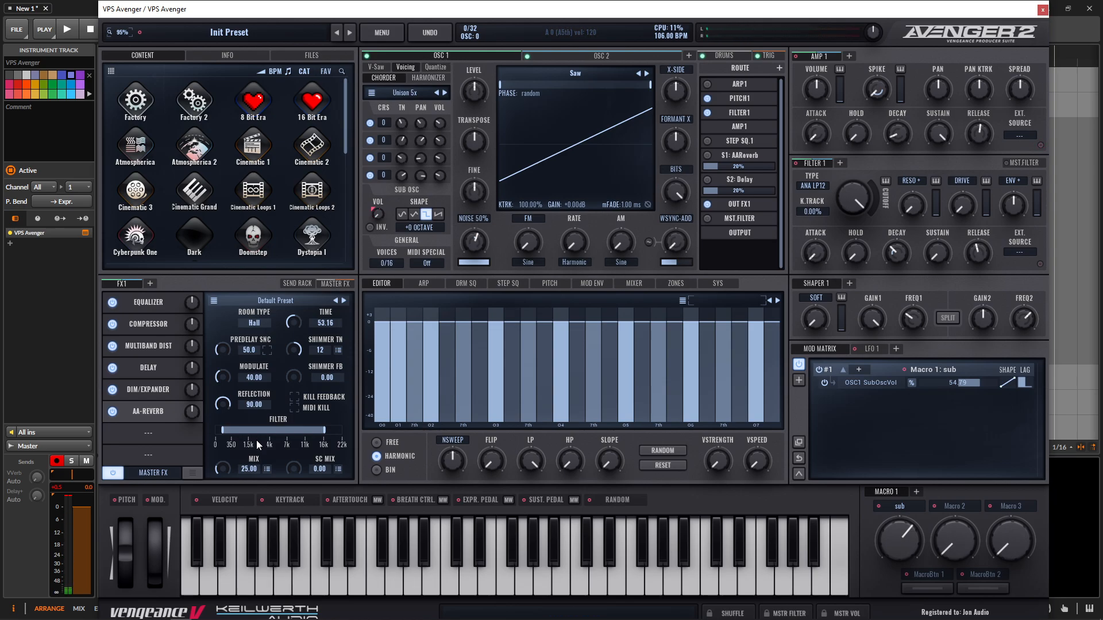
click(538, 570)
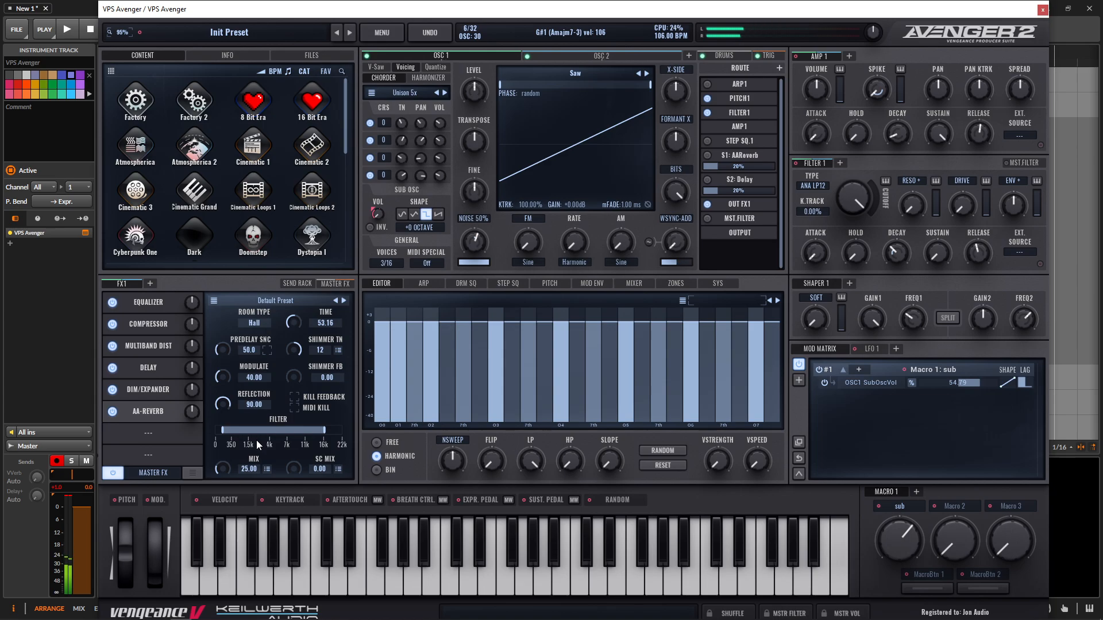
On the Pitch page, switch Portamento Mode from off to Legato.
click(549, 286)
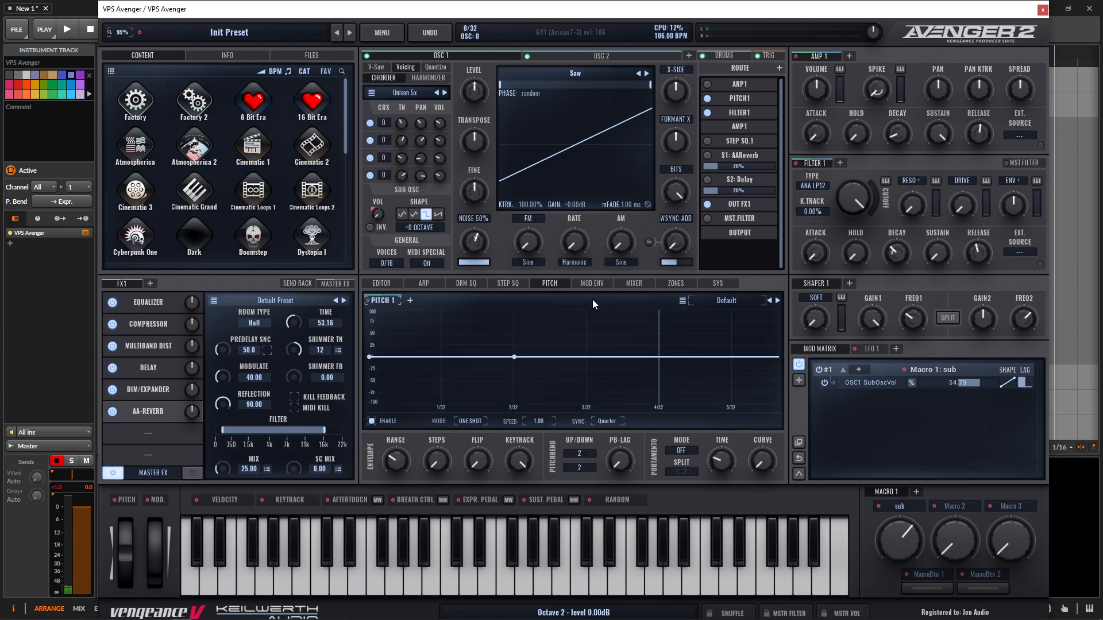
click(680, 451)
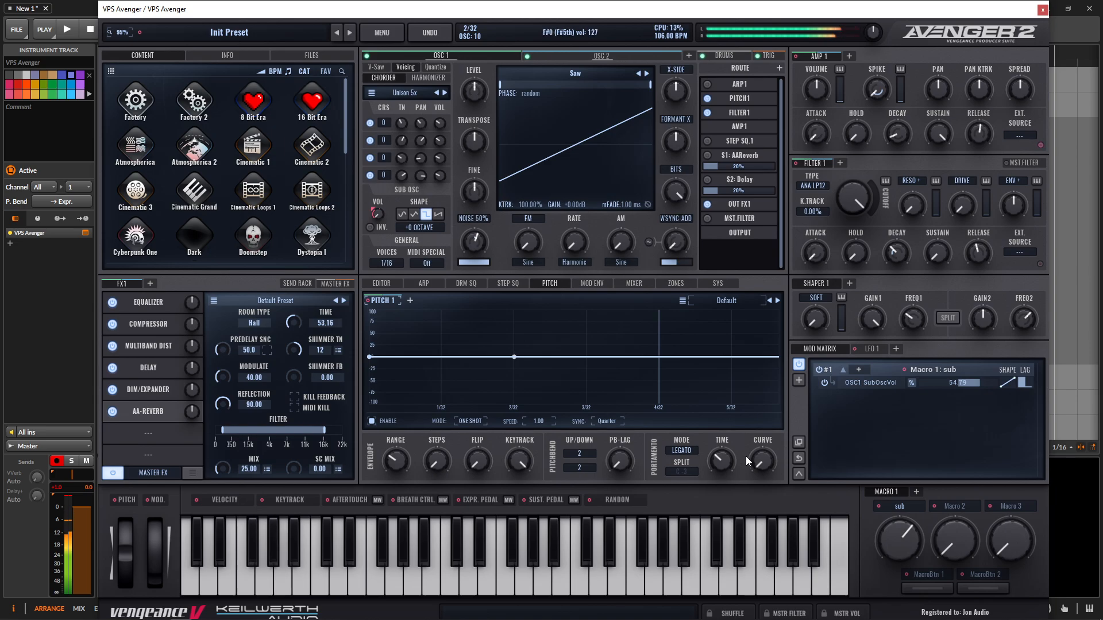
mouse_move(748, 289)
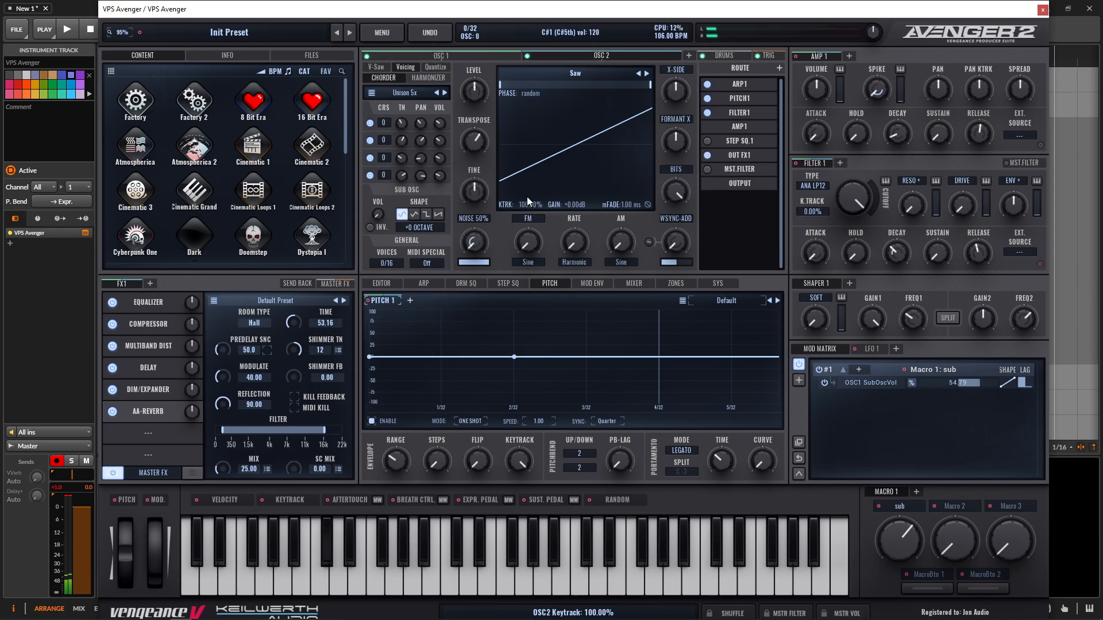
View the ARP page, then return to Pitch for P-Legato glide with split at C-3.
click(423, 285)
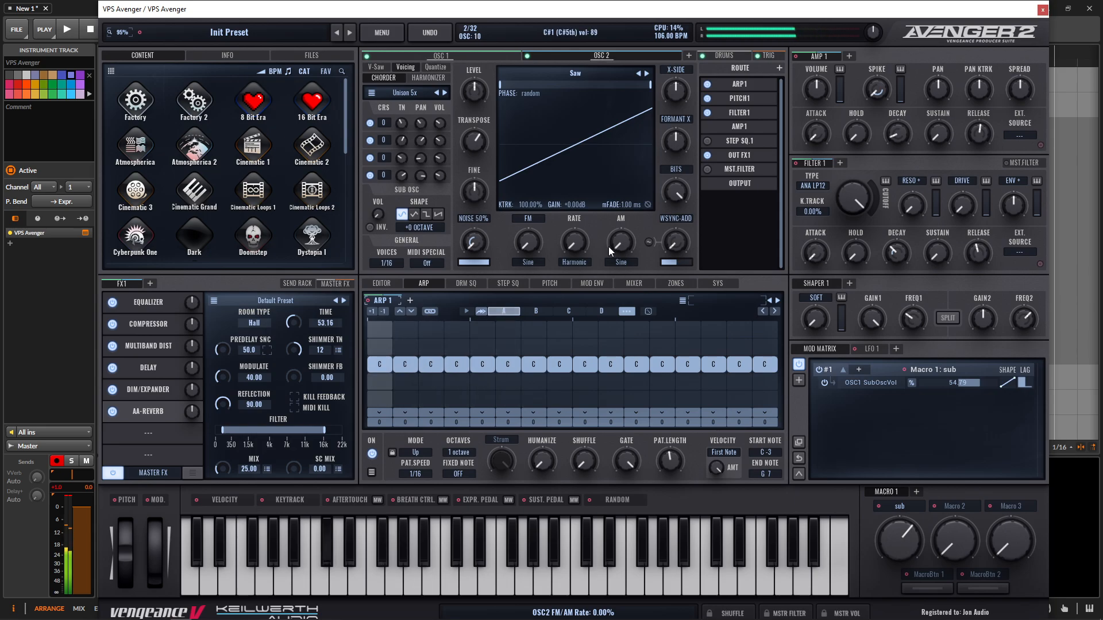
click(549, 283)
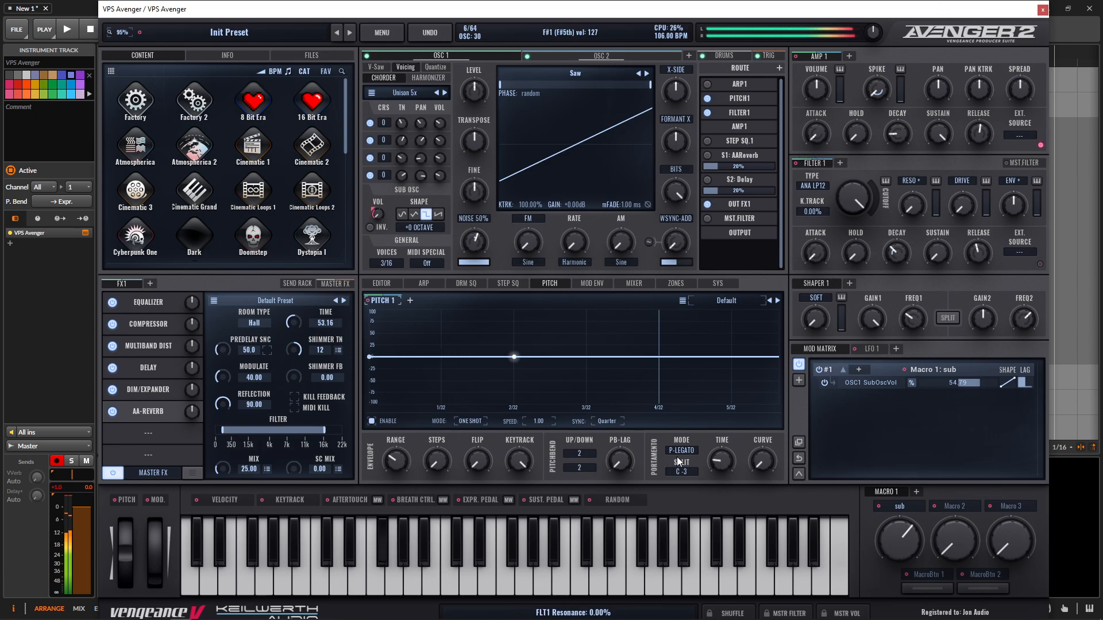
Switch Portamento Mode from P-Legato back to Legato.
click(680, 451)
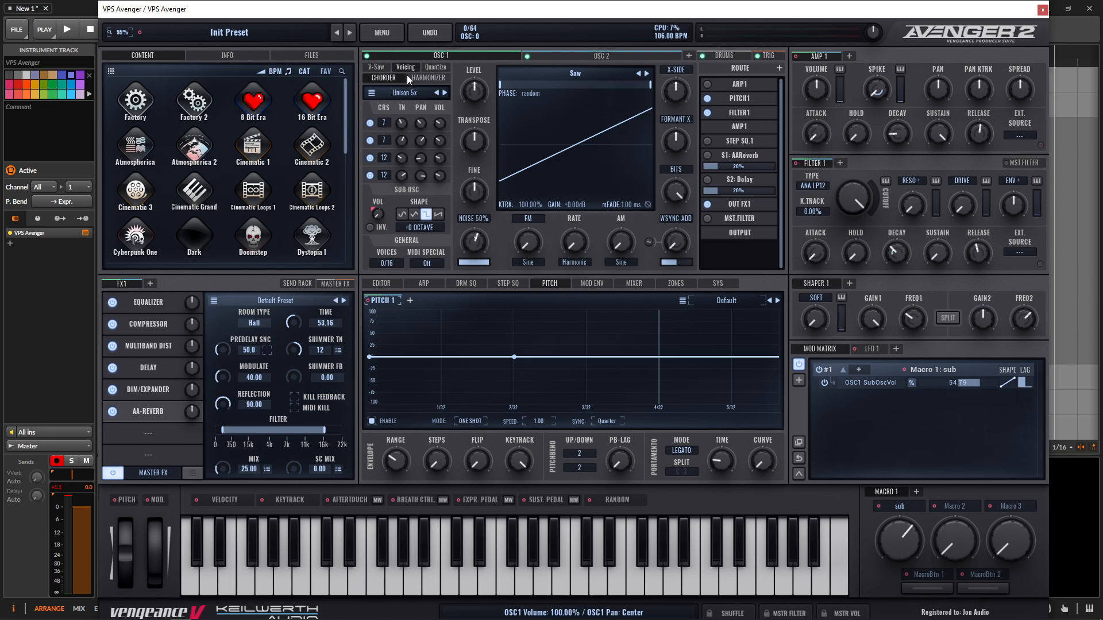
mouse_move(499, 84)
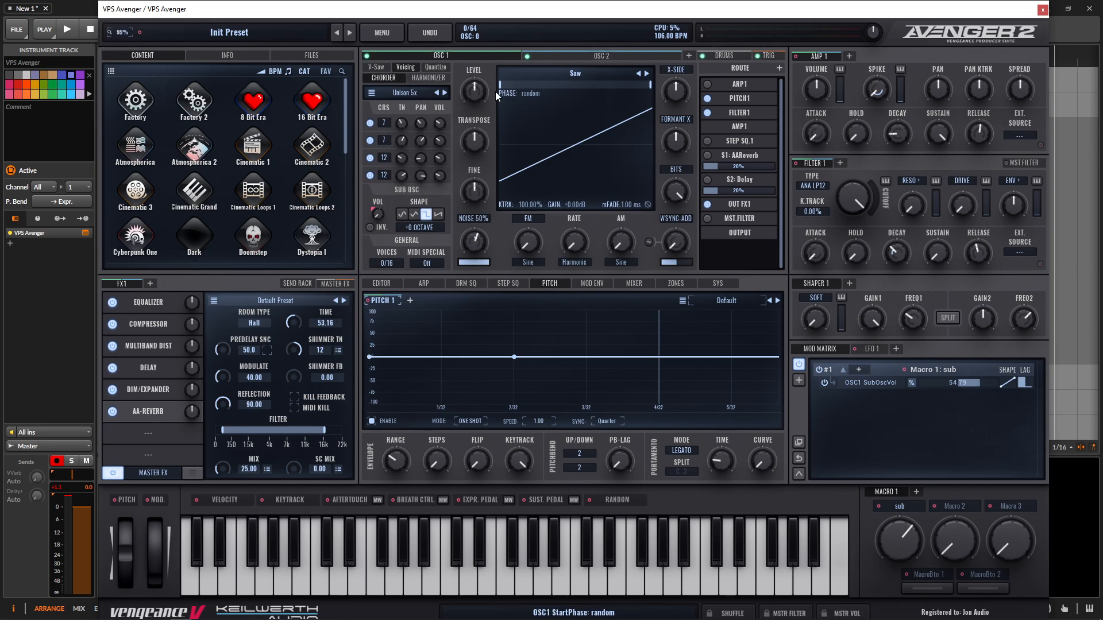
click(405, 92)
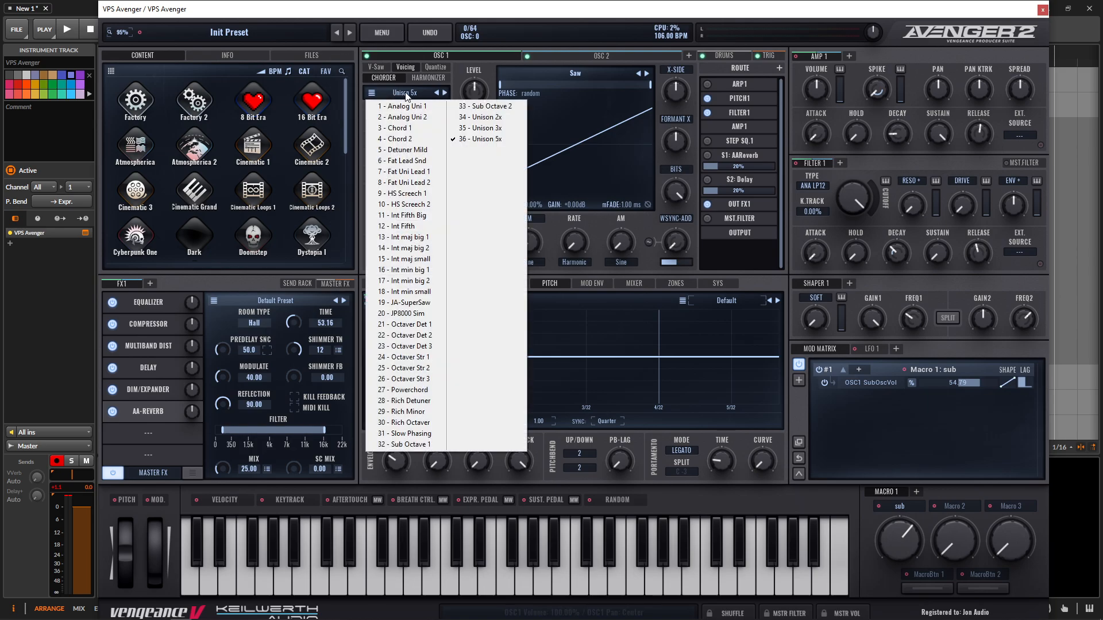
mouse_move(404, 270)
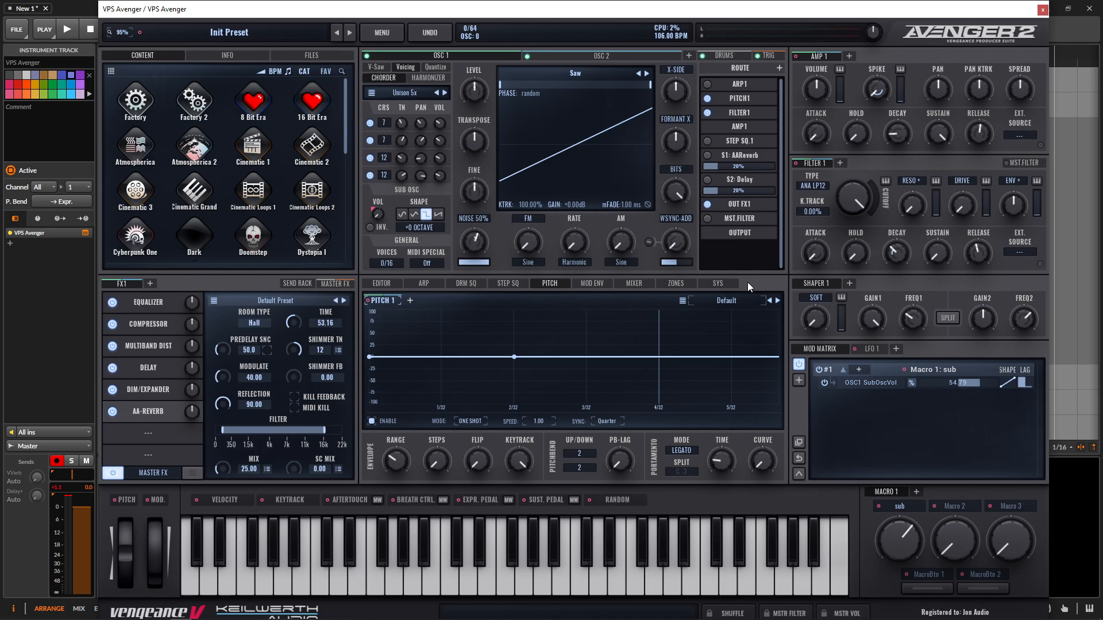
mouse_move(747, 286)
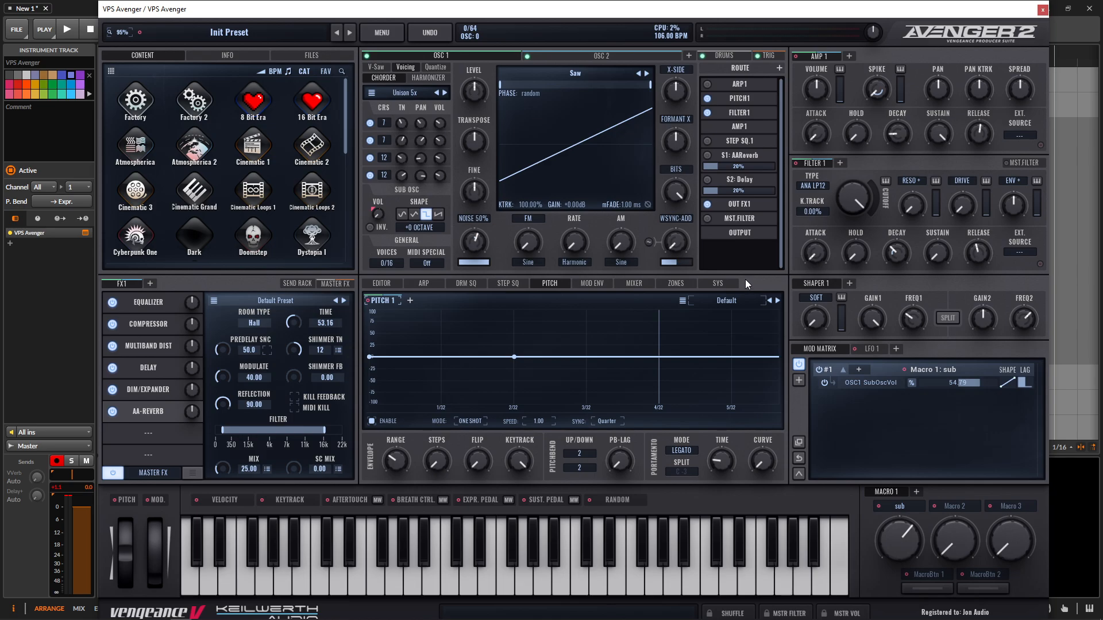